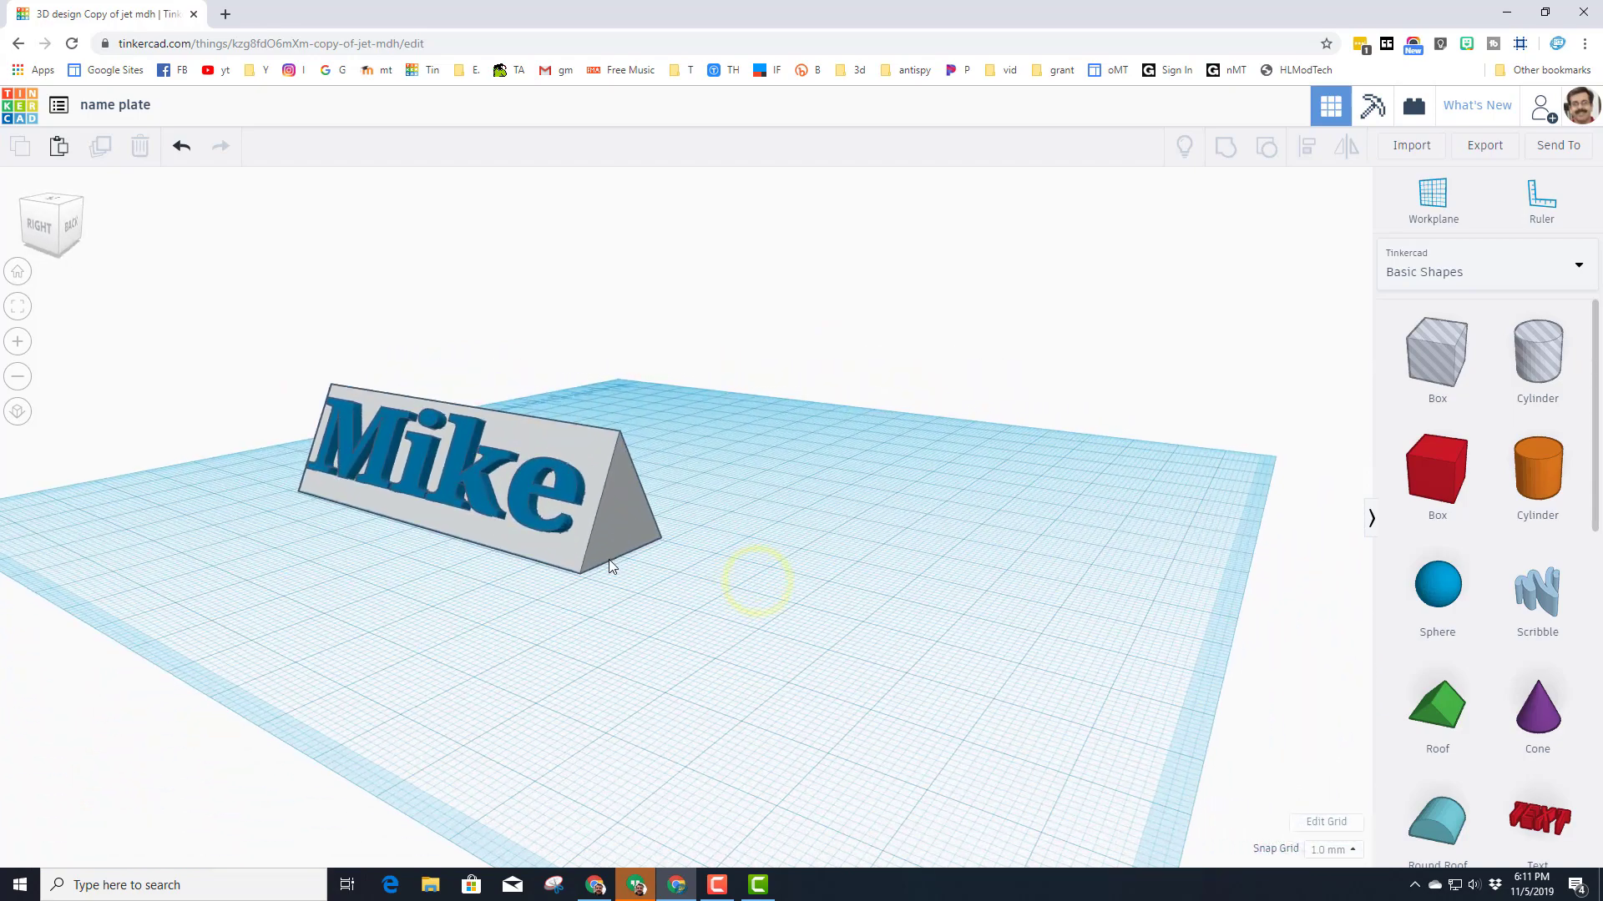
- Ungroup the name plate into lettering and plate, then duplicate the plate piece
left_click(481, 491)
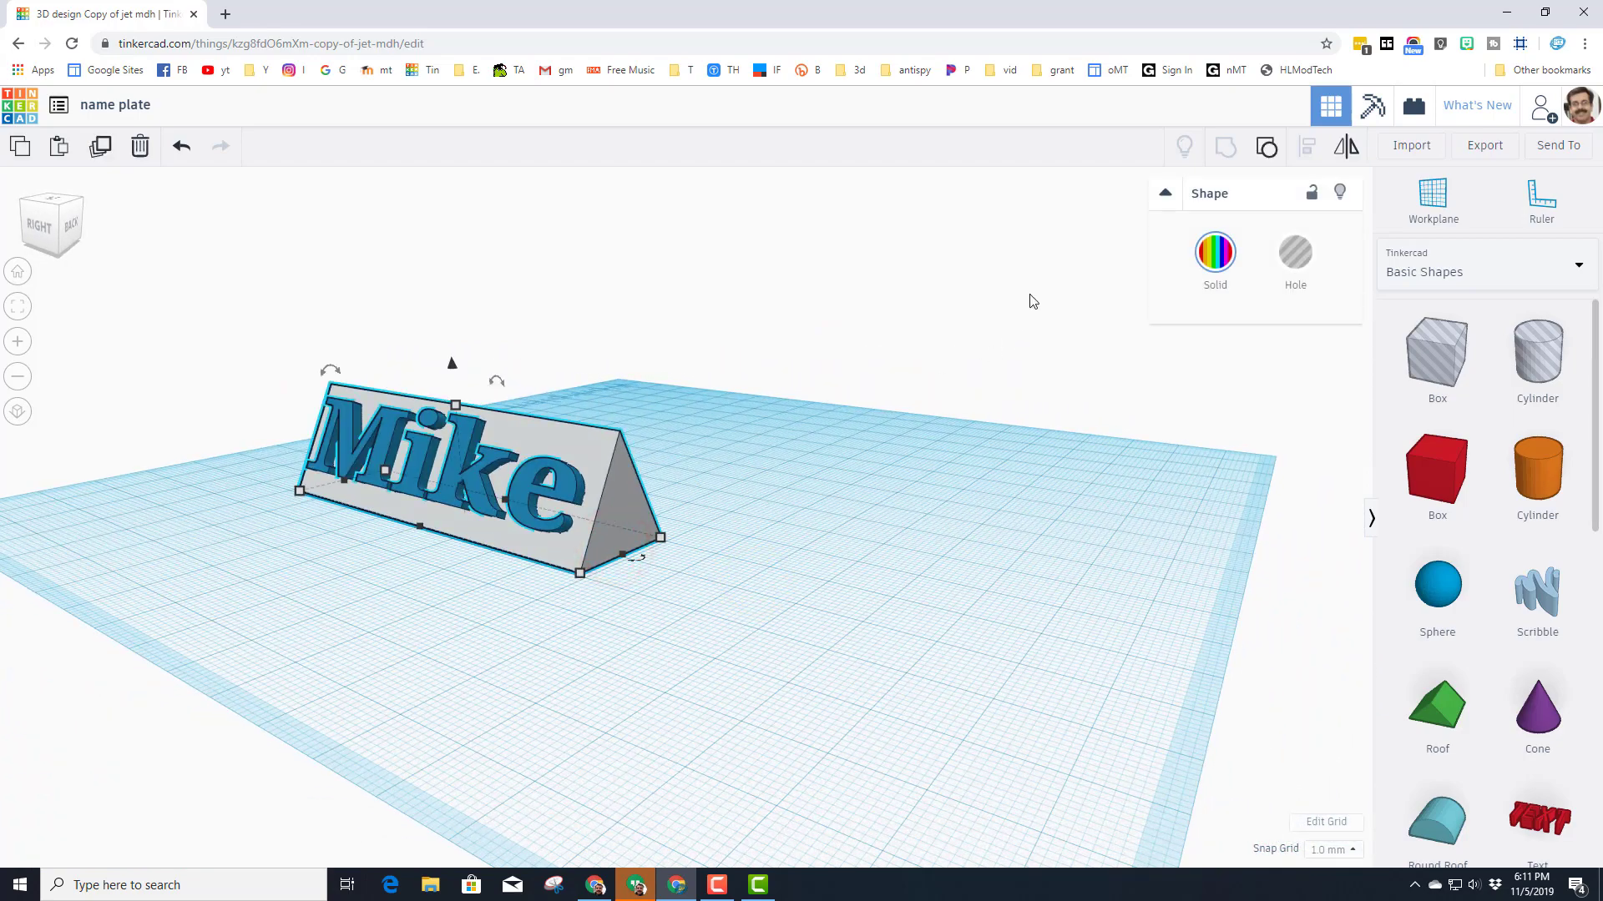
left_click(768, 541)
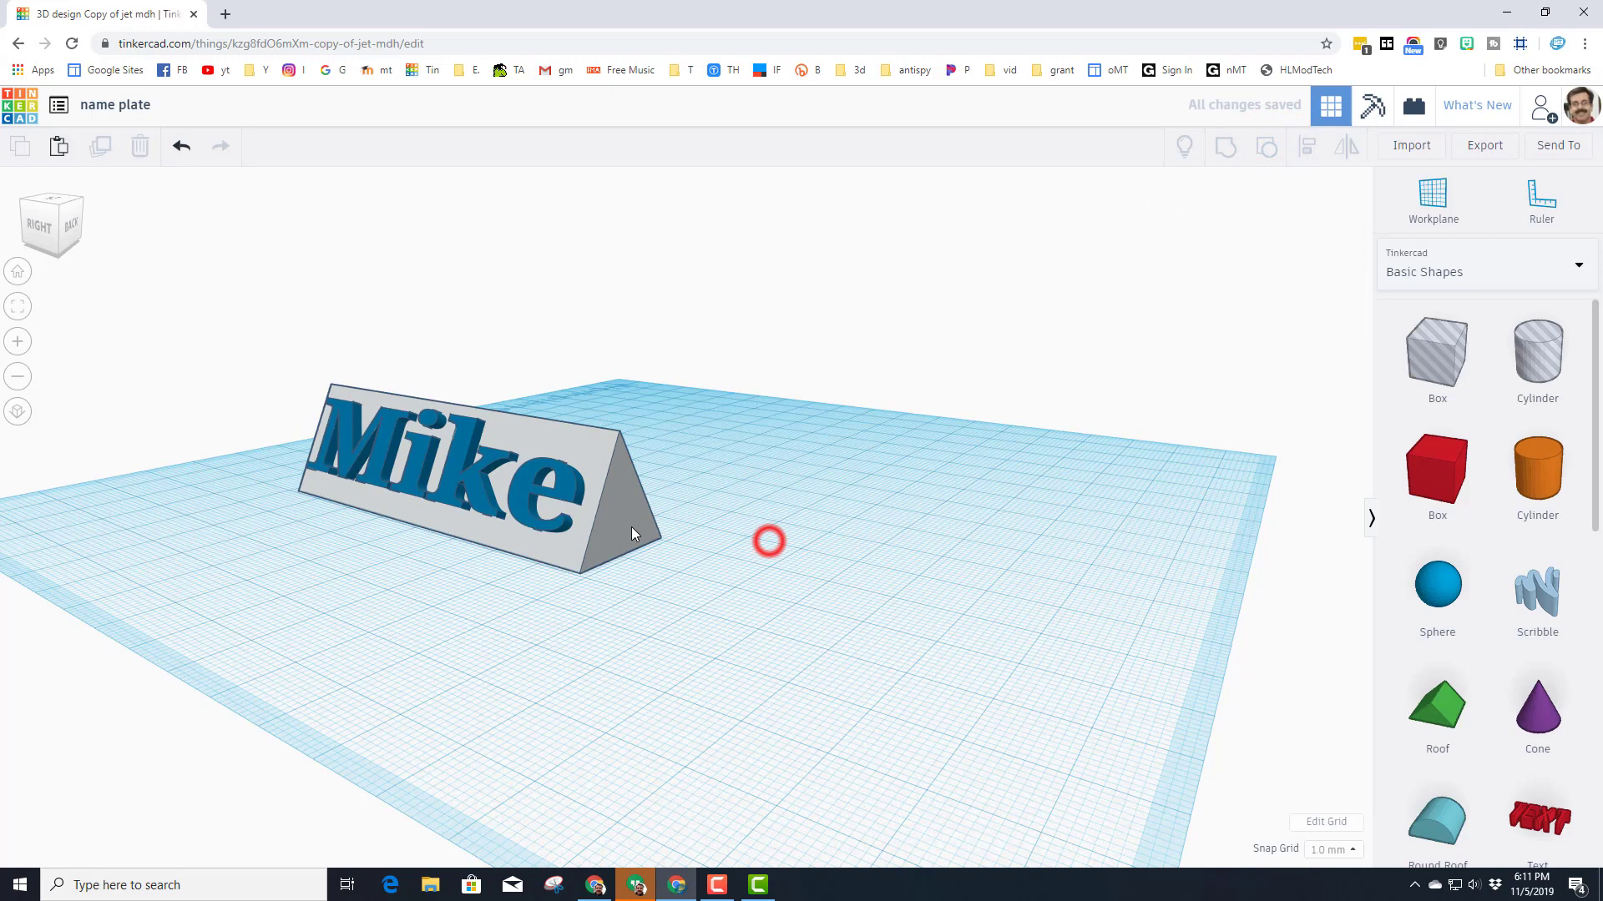
left_click(629, 531)
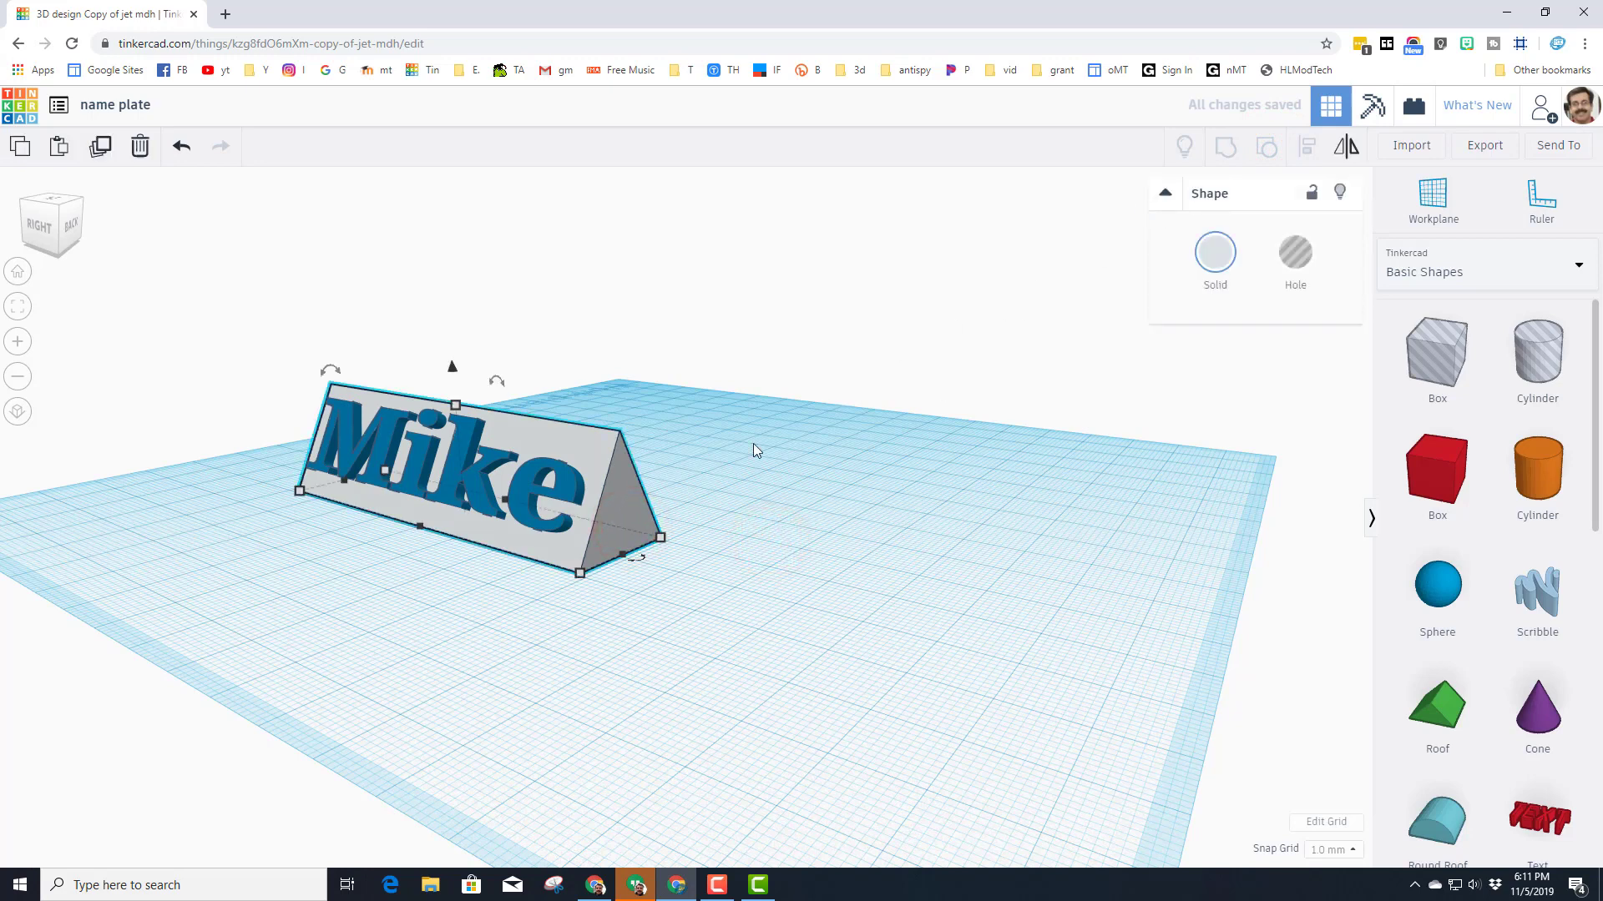
key("ctrl+d")
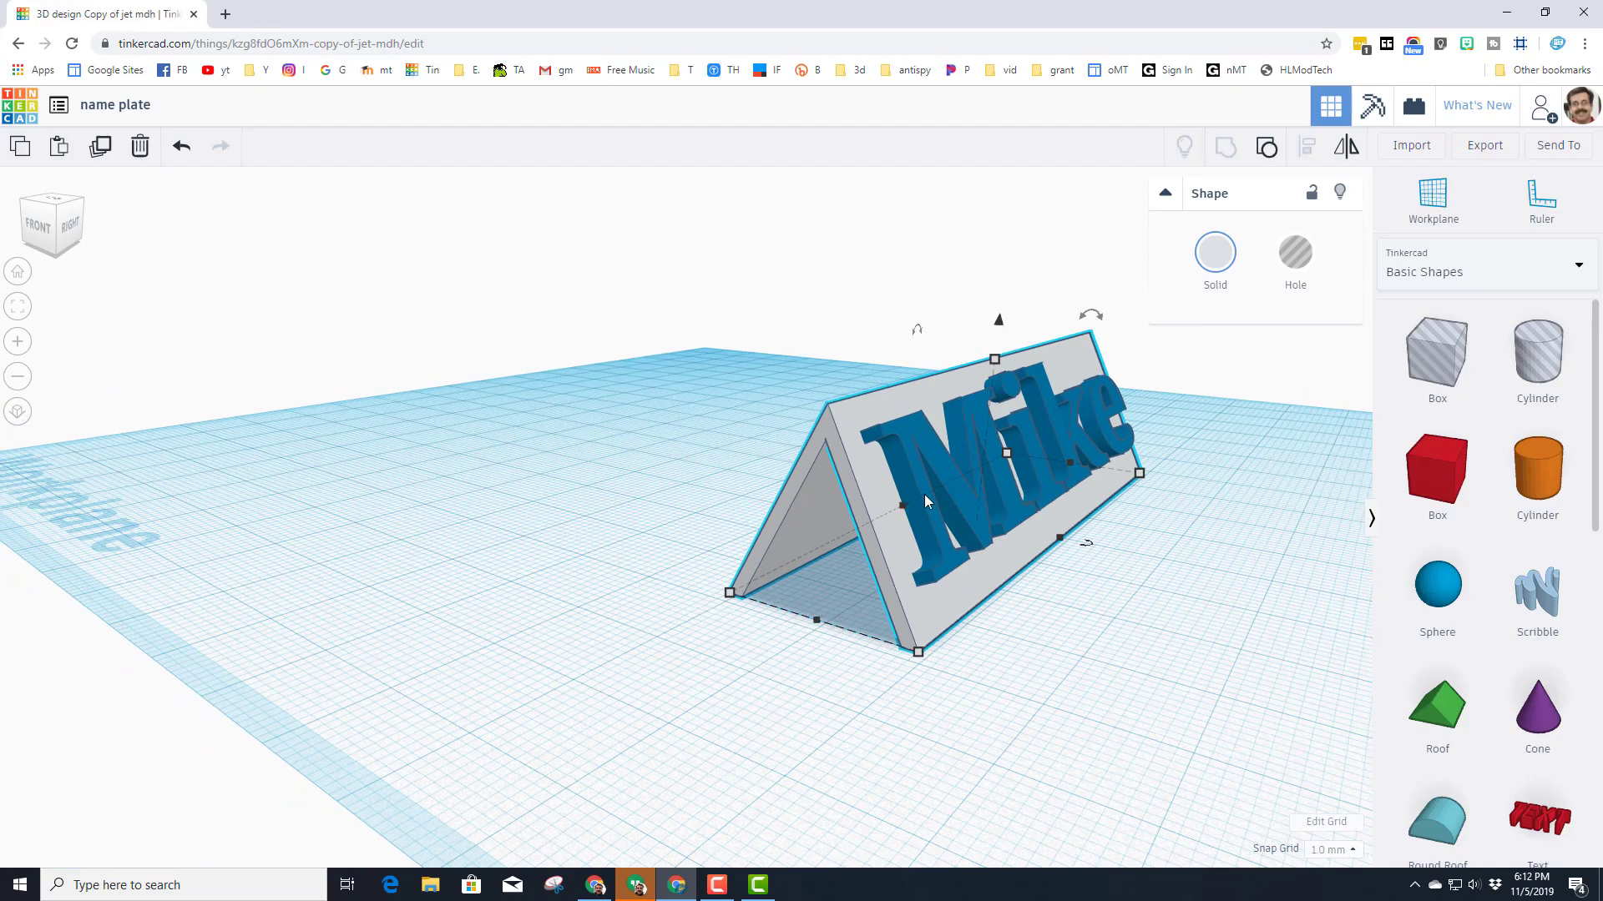
mouse_move(991, 547)
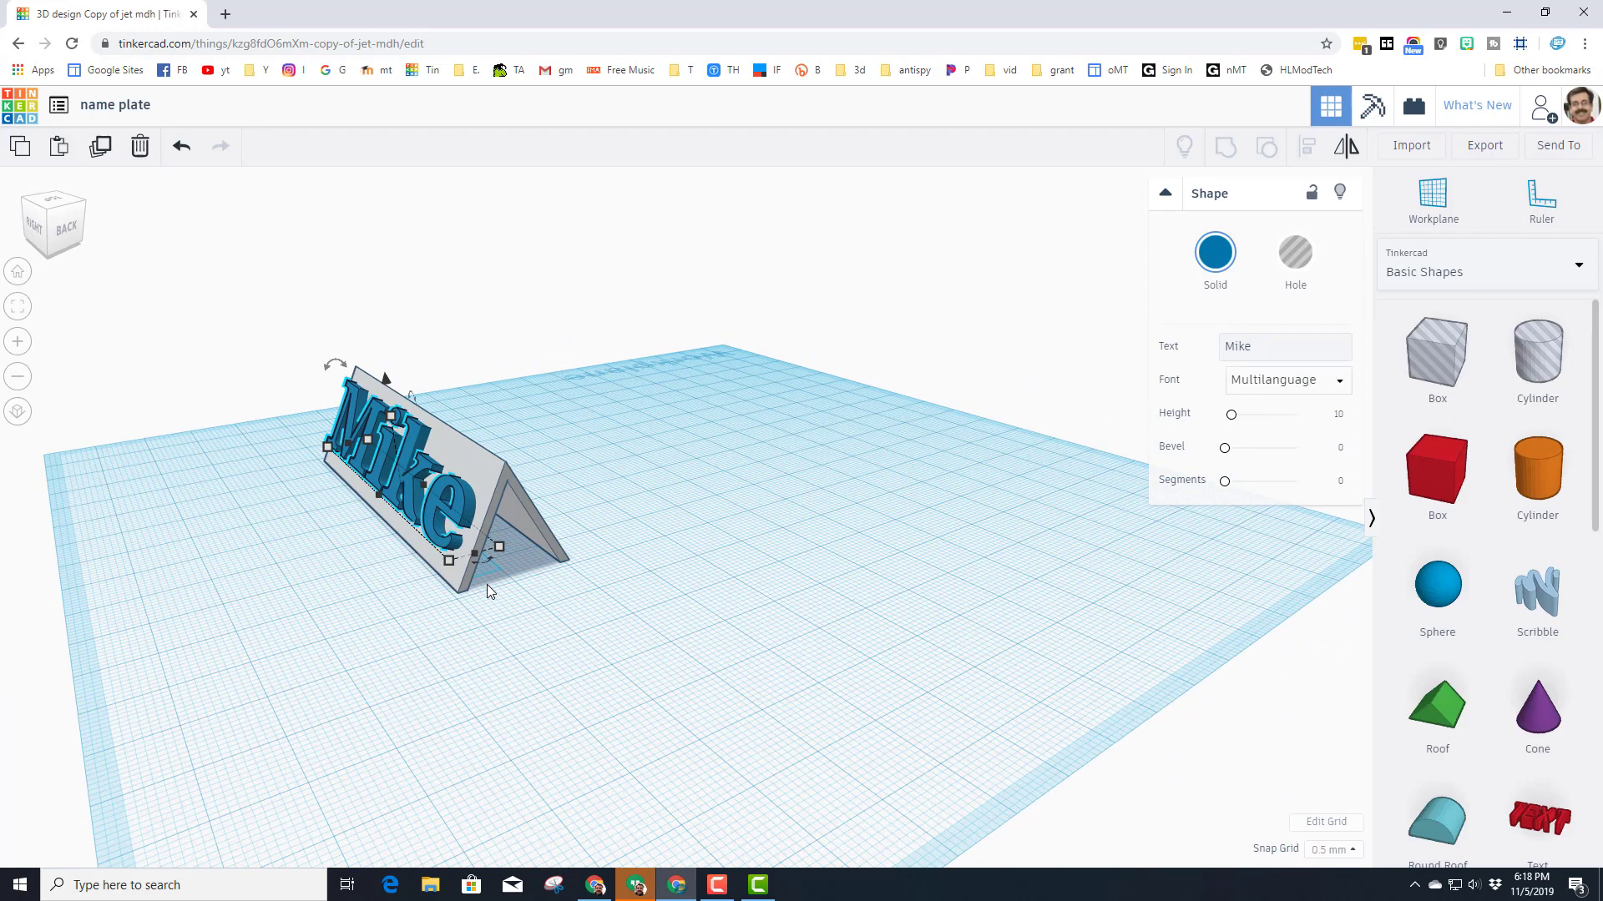
mouse_move(531, 486)
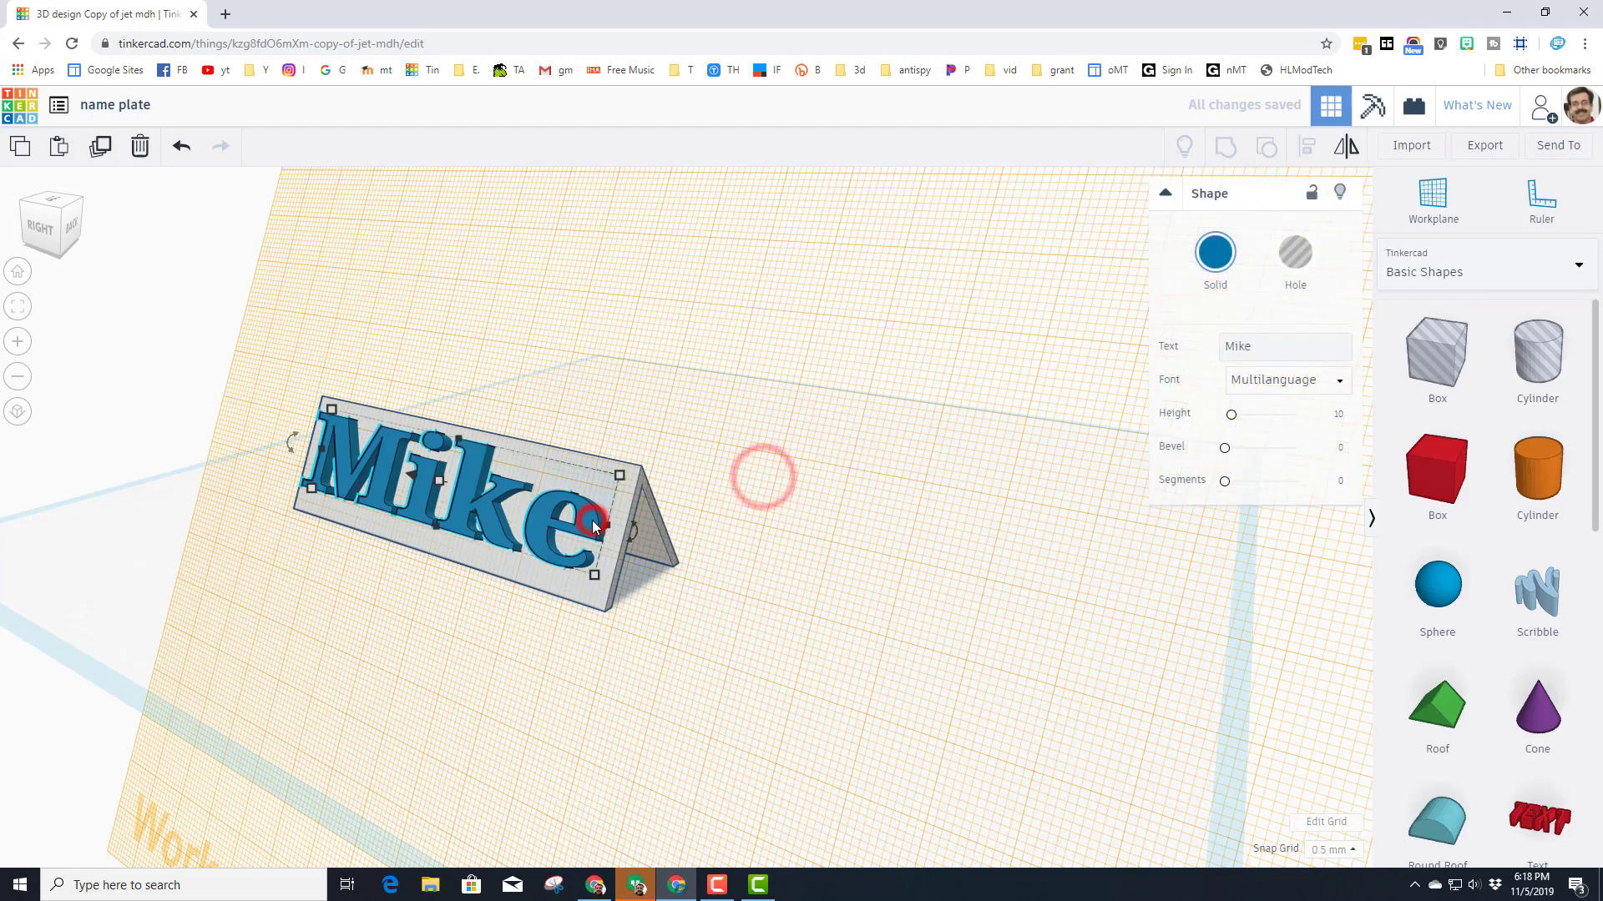
- Copy the Mike lettering, reset the workplane to the ground grid, and paste a duplicate beside the stand
key("ctrl+c")
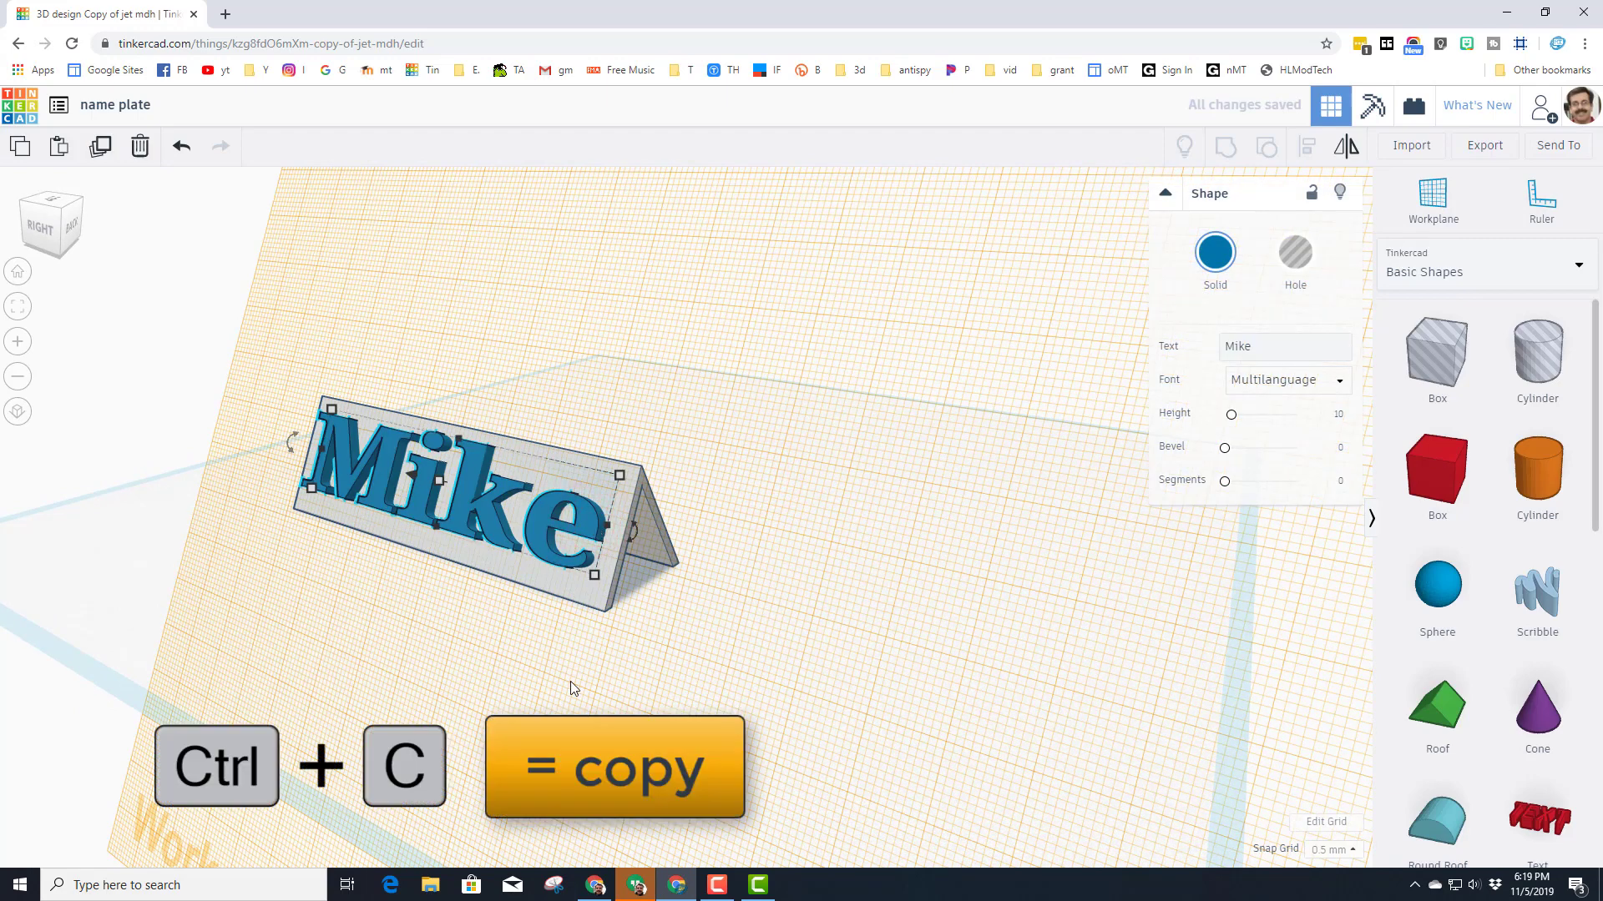
left_click(1432, 199)
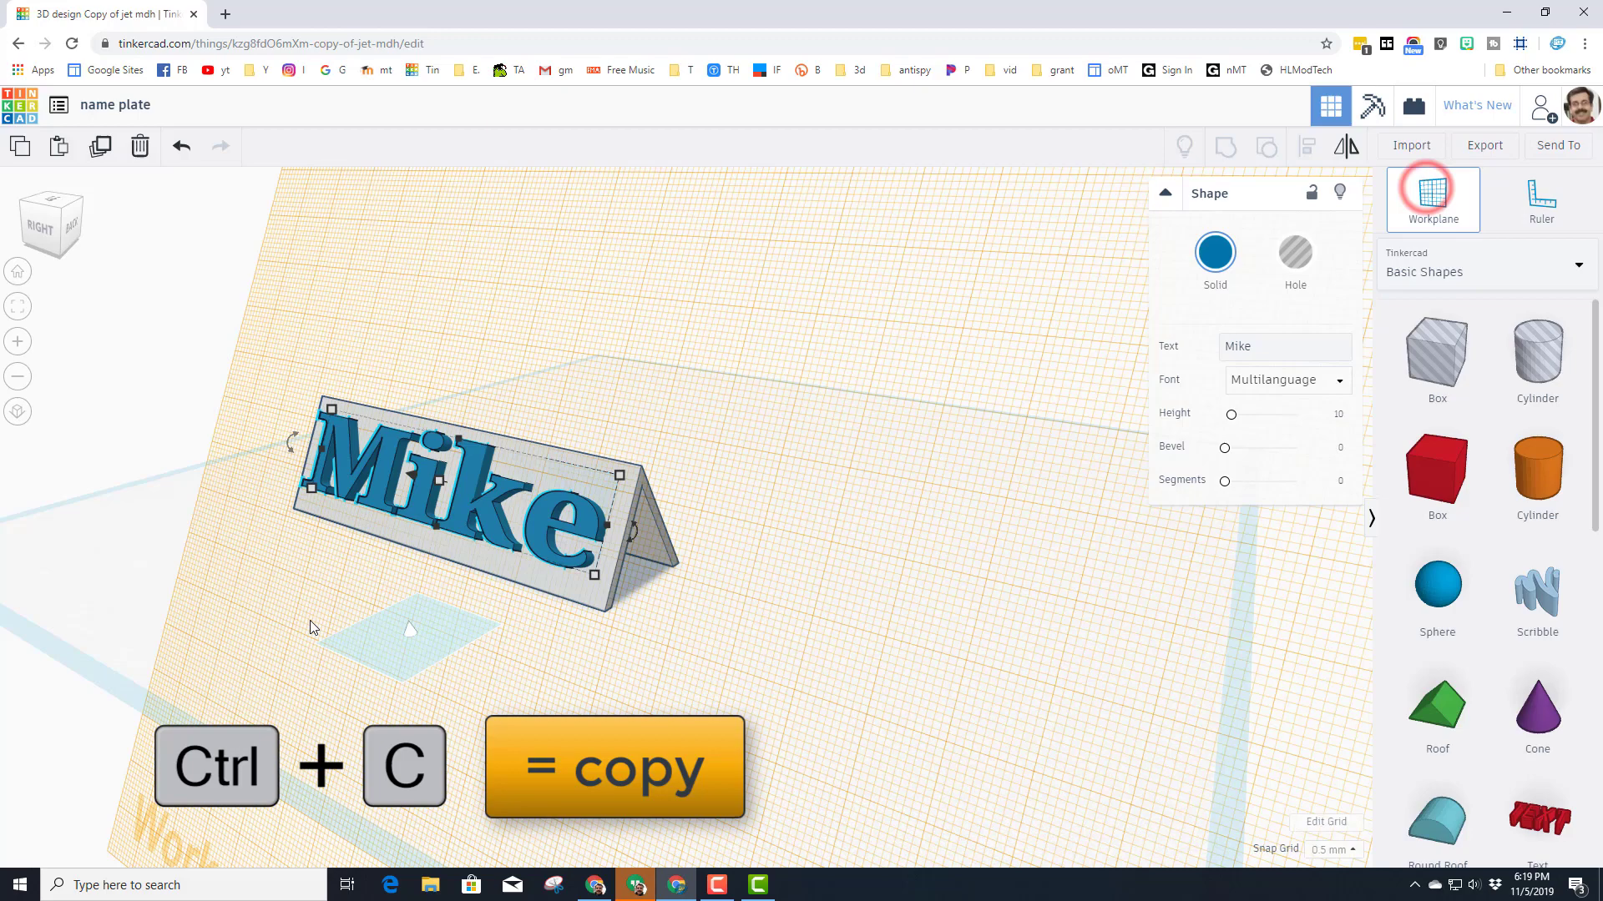
key("ctrl+v")
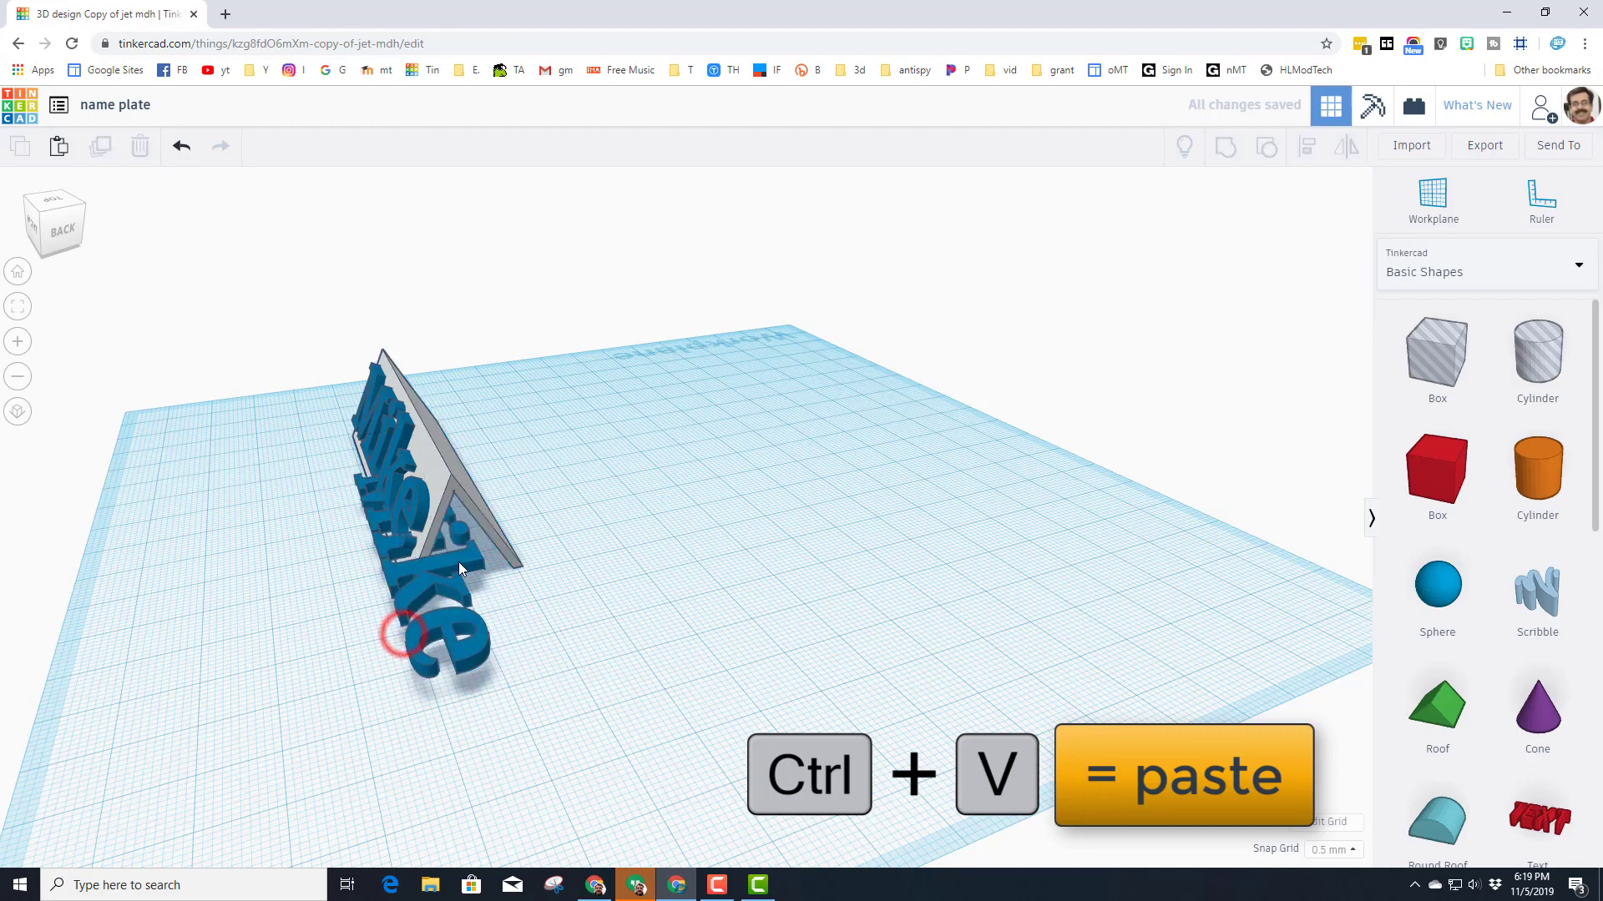
- Make the plate's Mike lettering a hole and nudge it into the slanted face with 0.1 mm snap grid
key("ctrl+v")
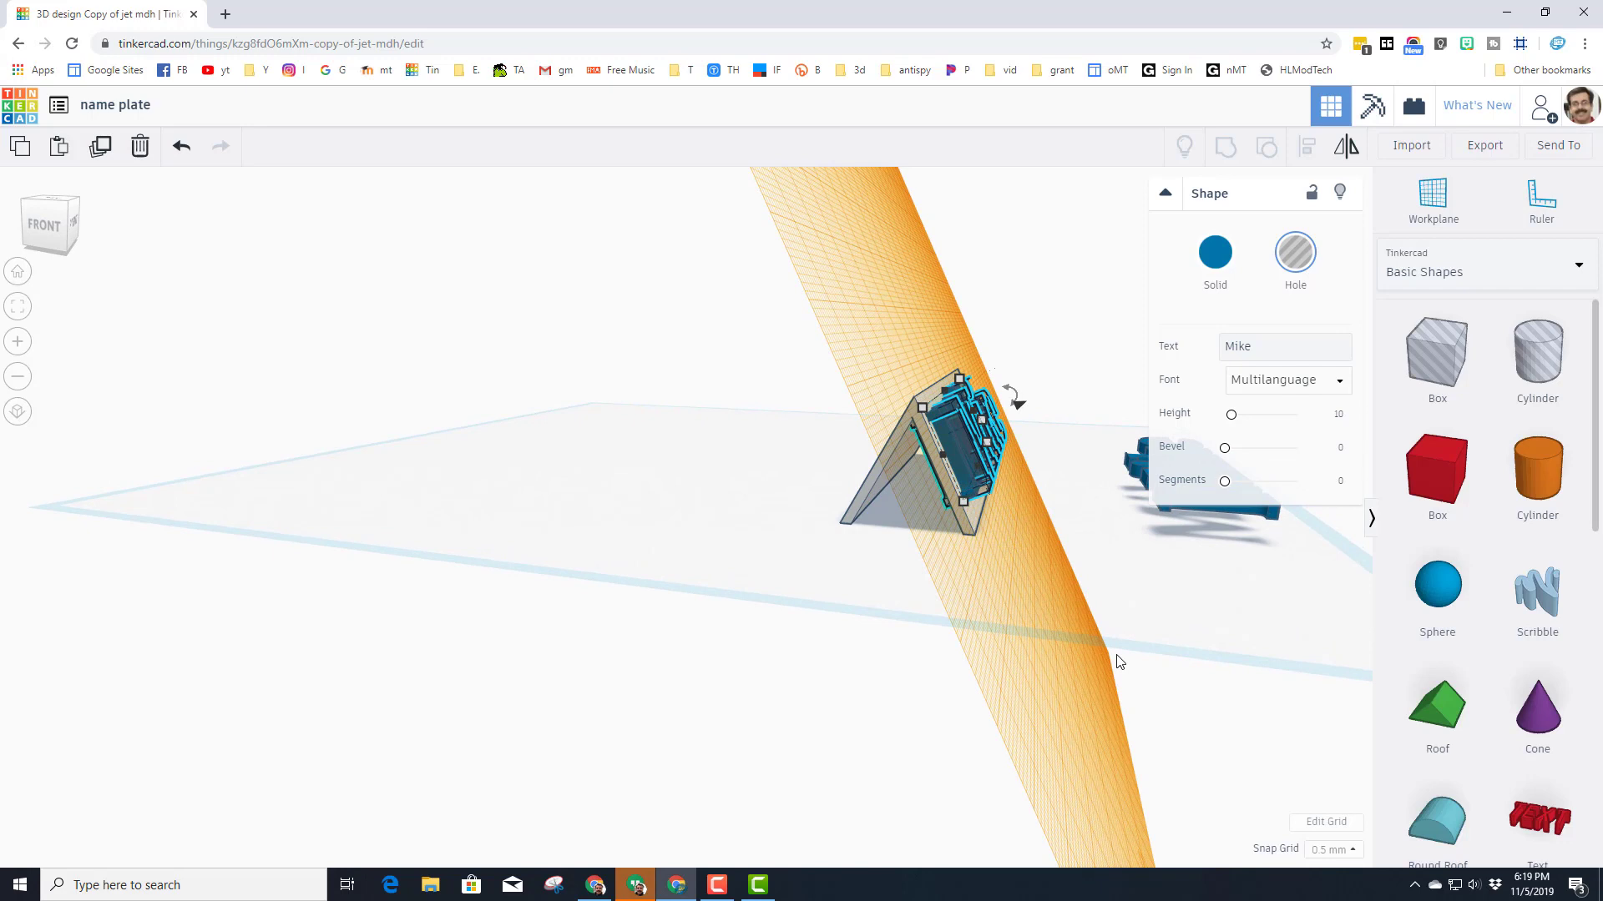
left_click(1333, 848)
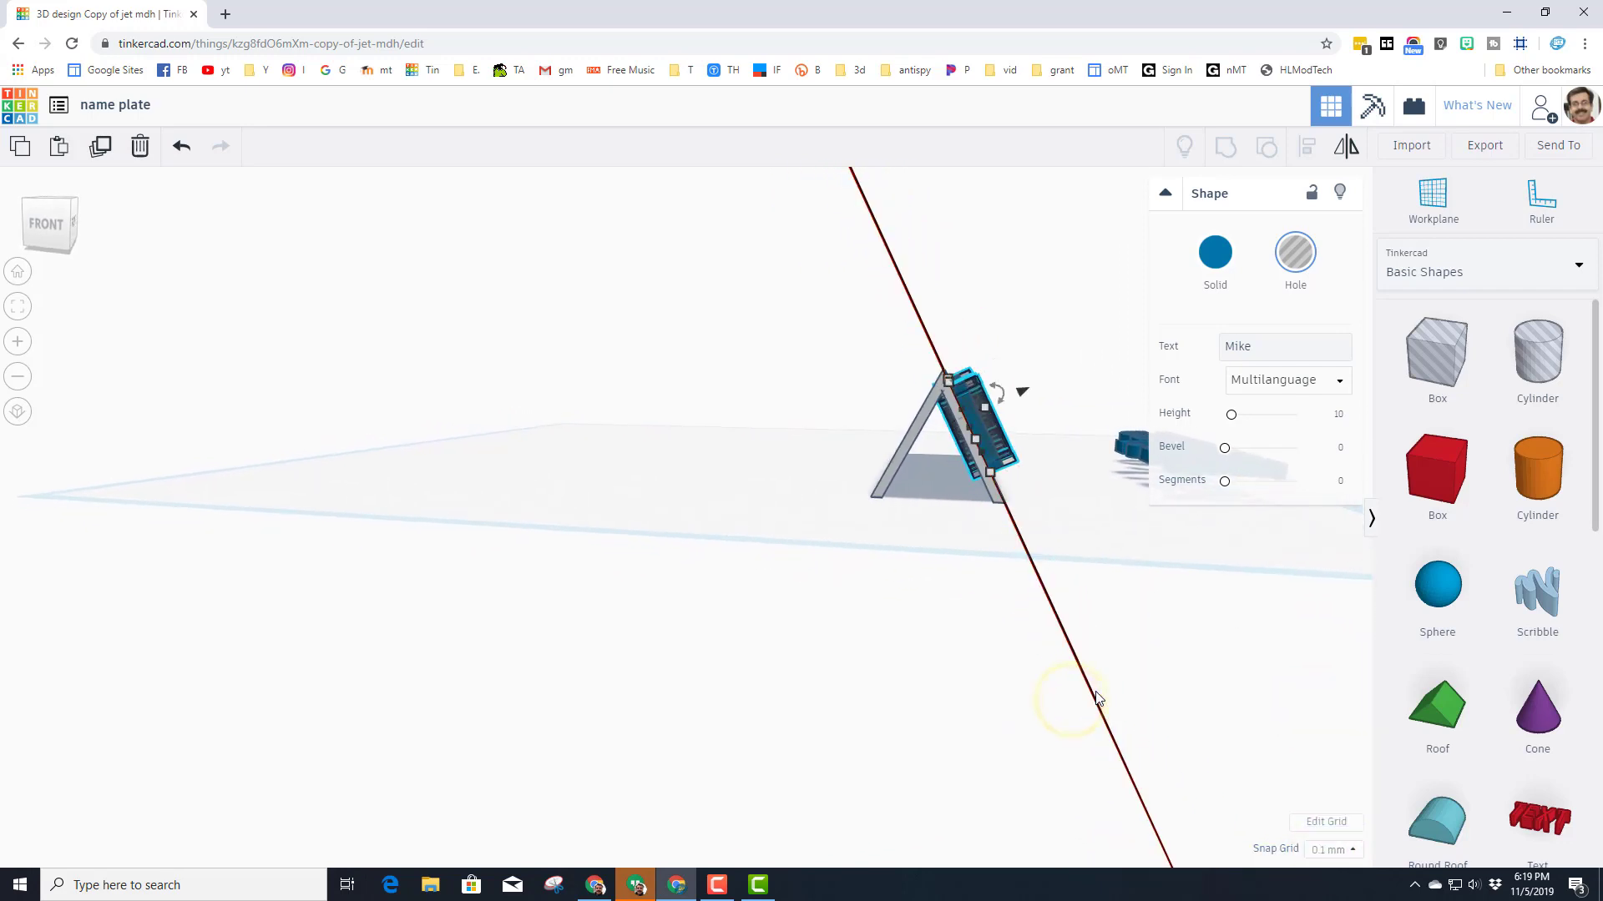
key("Ctrl+Up")
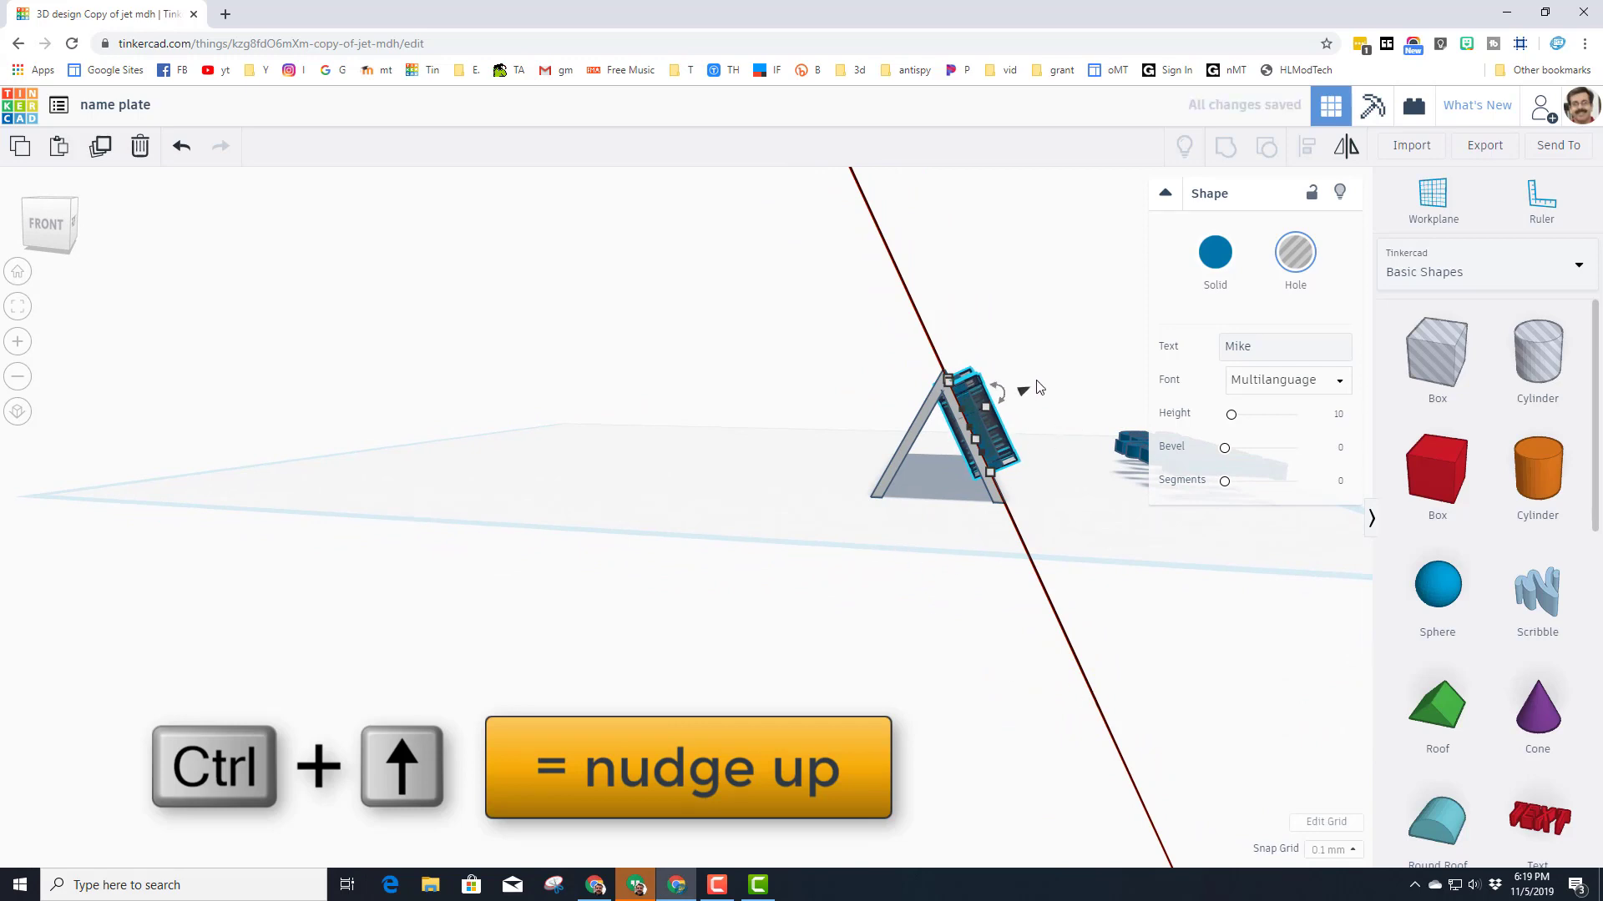
key("ctrl+Up")
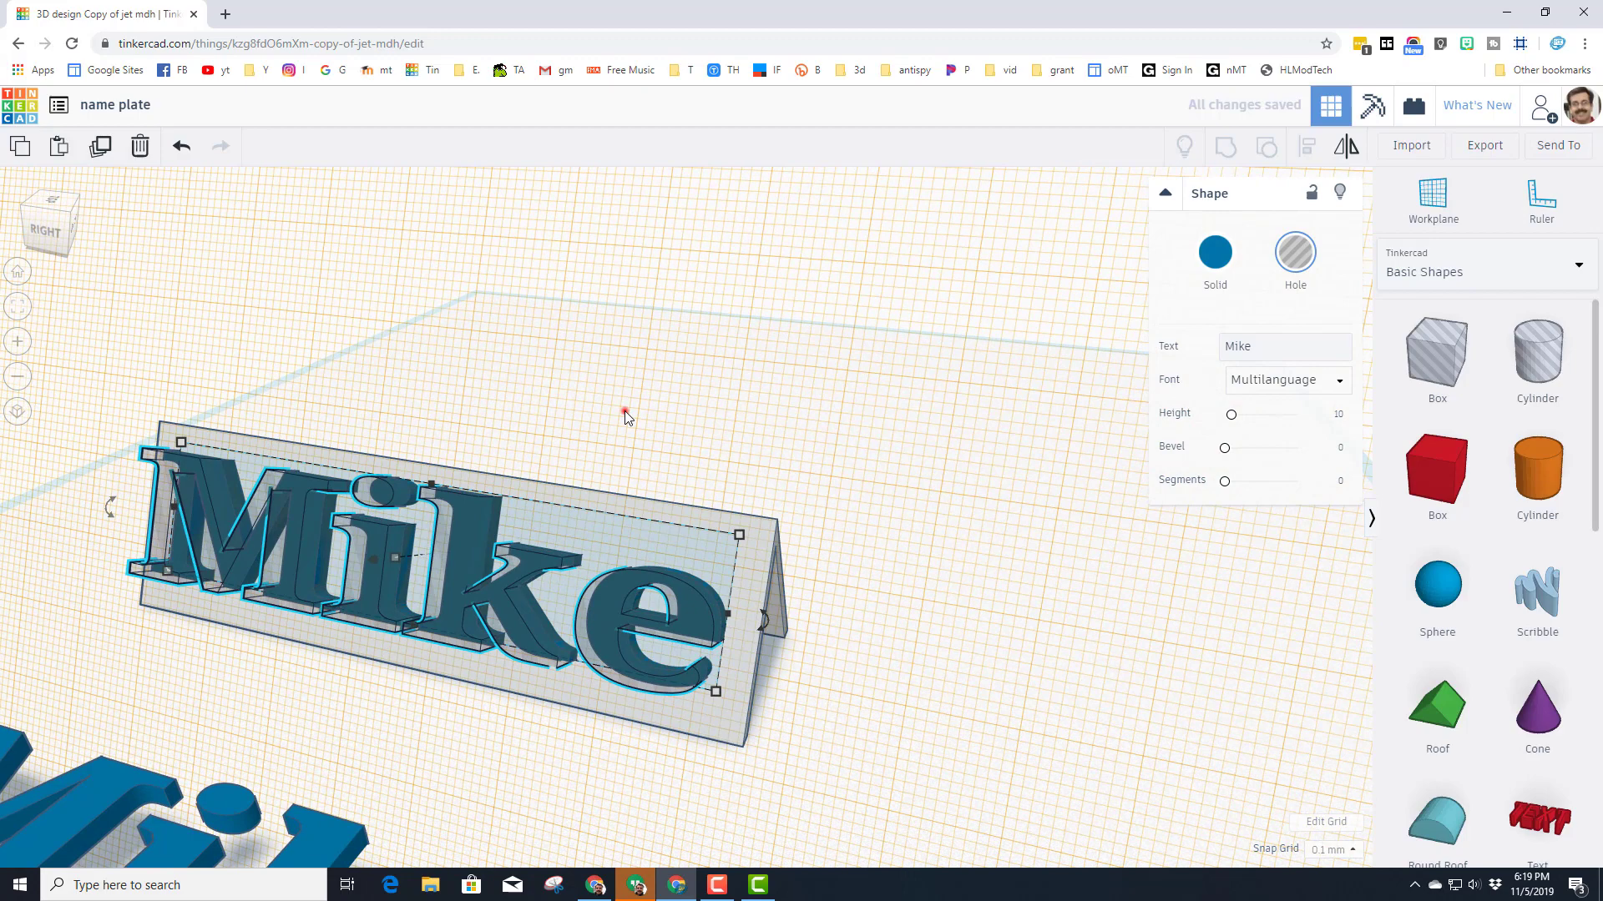
- Group the hole lettering with the plate so Mike is cut through the slanted face
left_click(1223, 147)
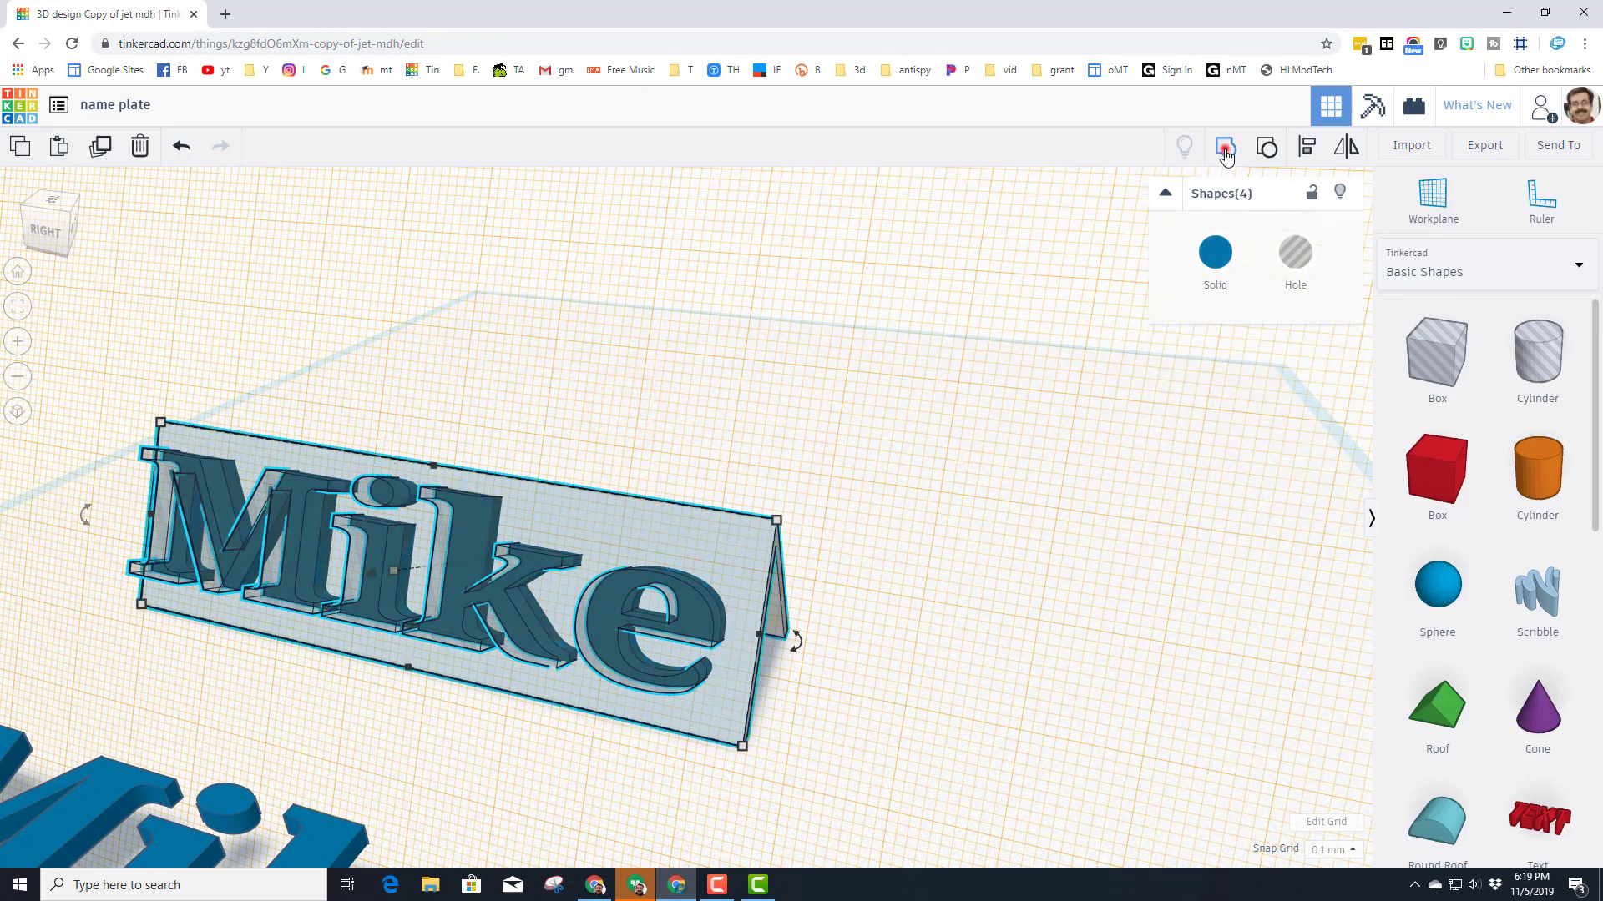
left_click(1225, 147)
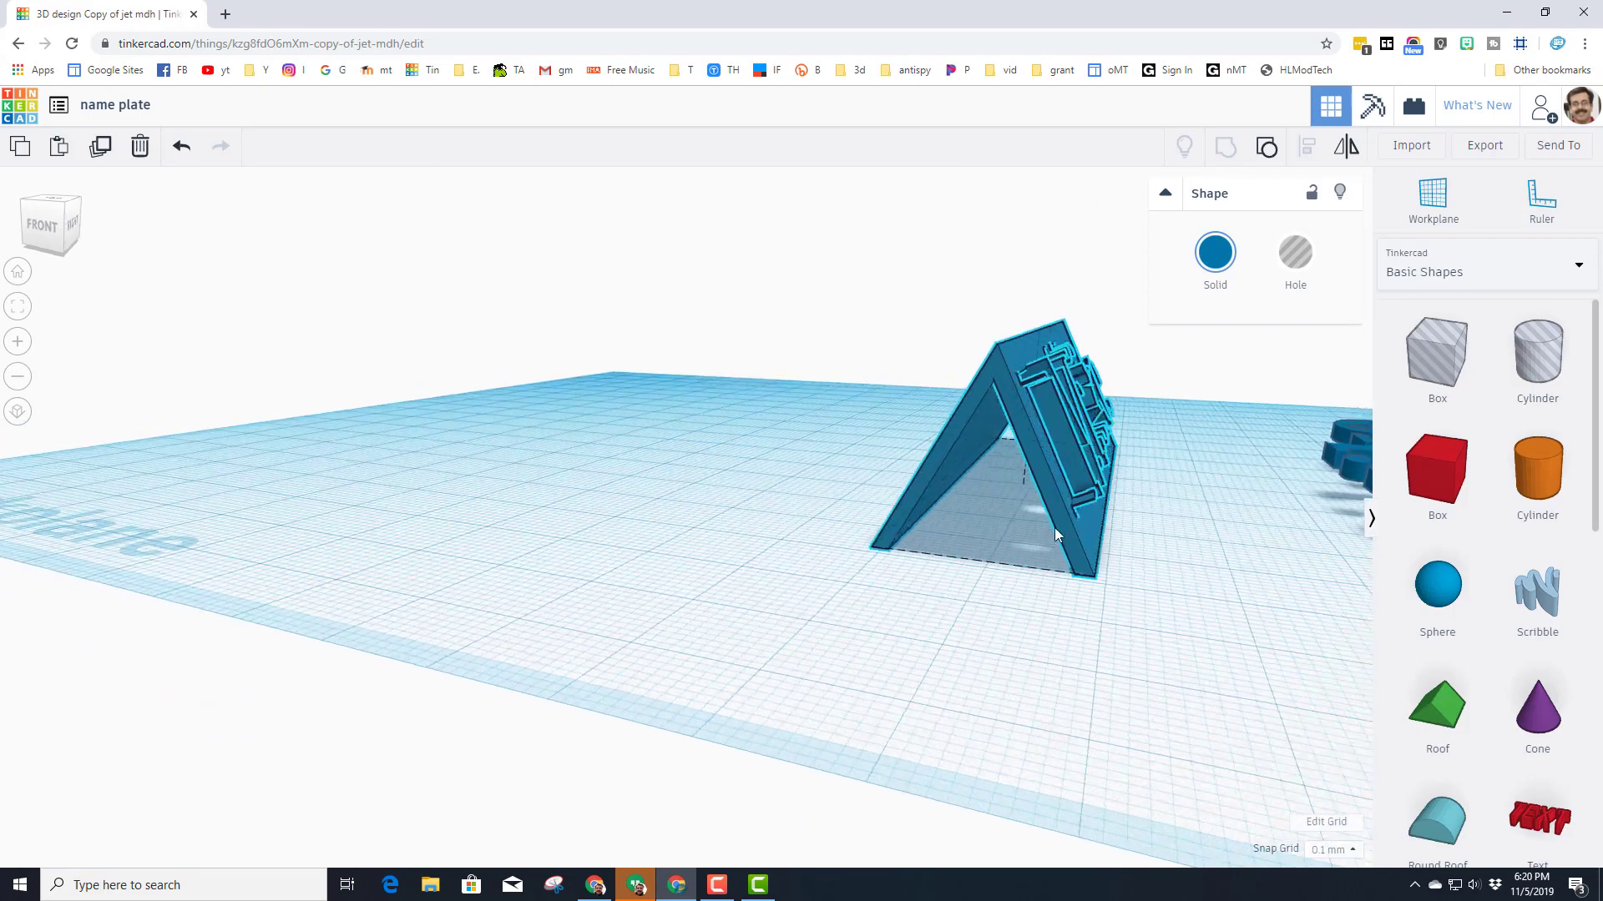
left_click(1260, 146)
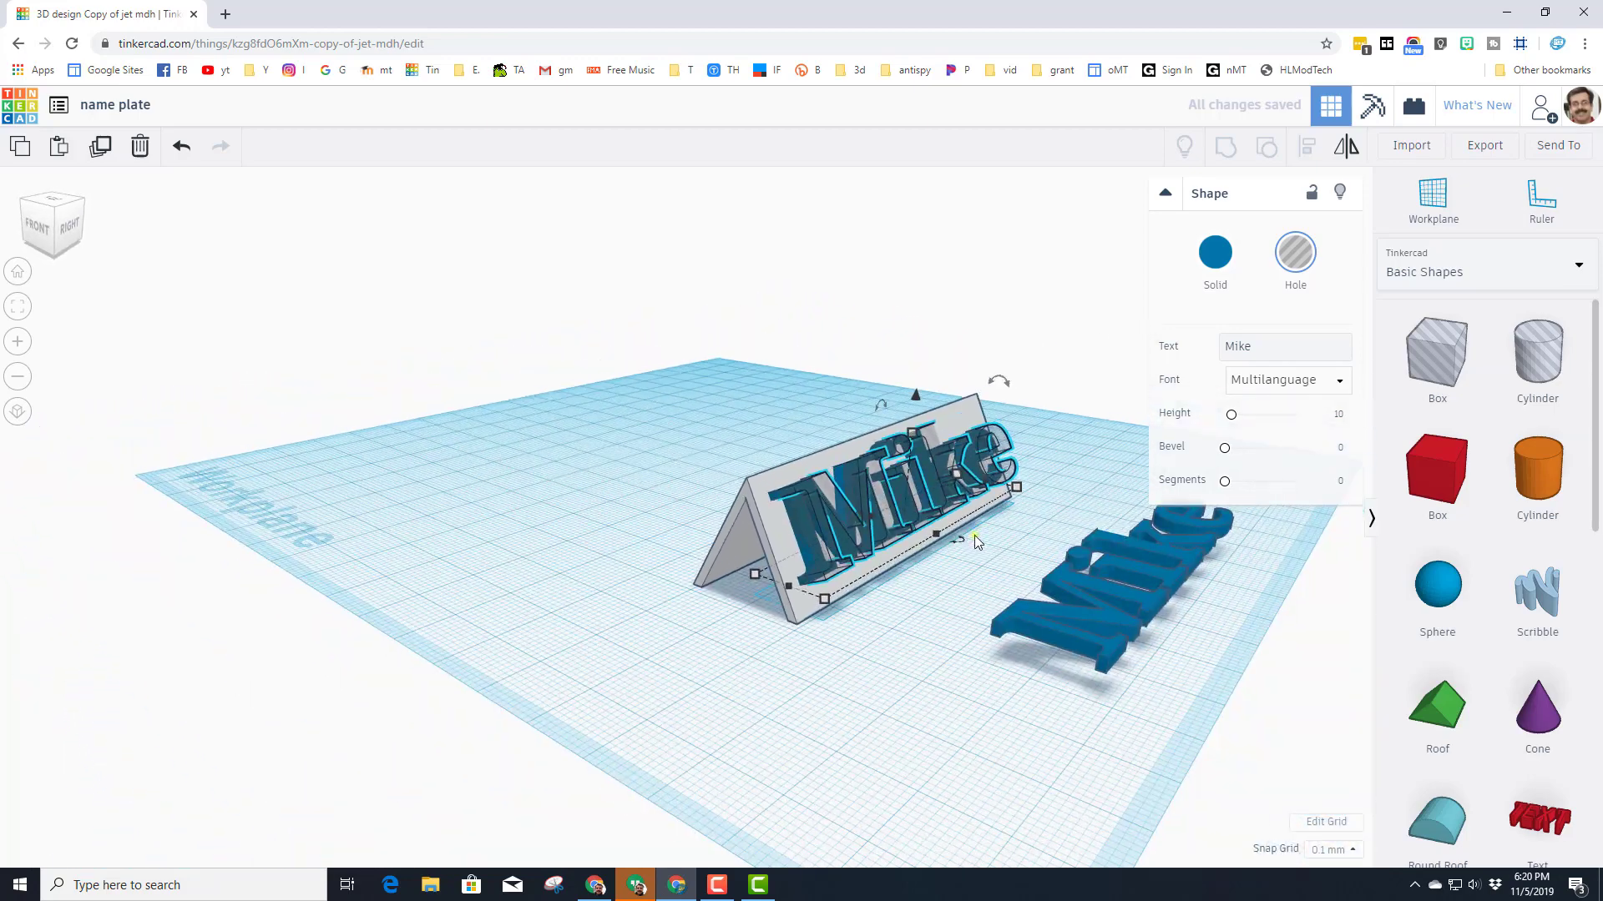
- Move the pasted Mike copy aside and select the lettering on the plate
left_click_drag(977, 541, 940, 520)
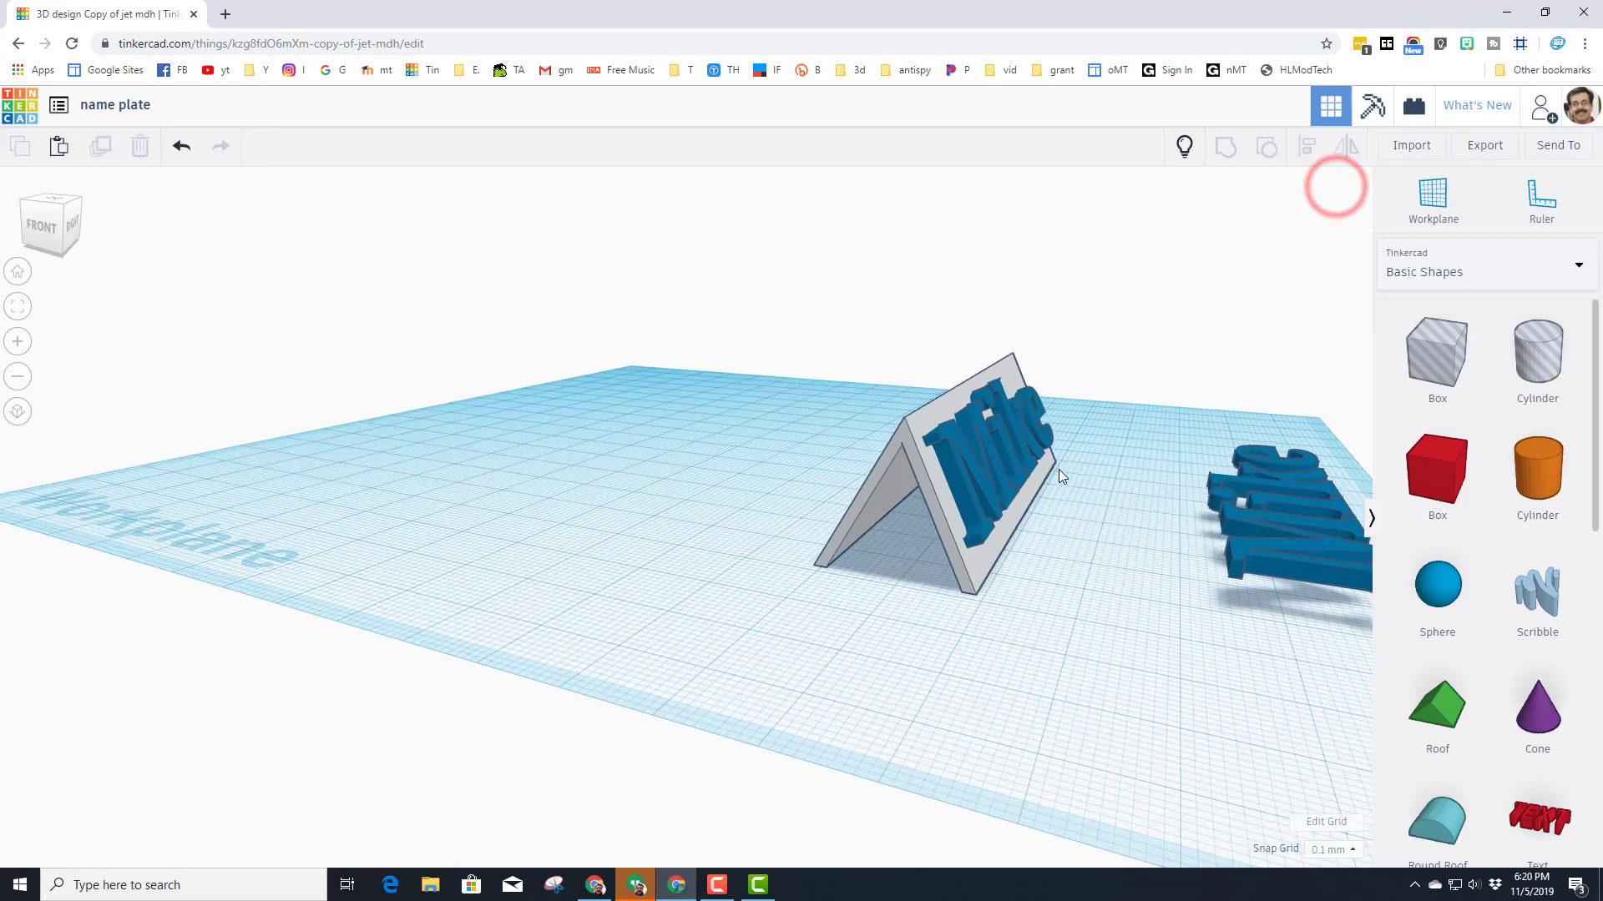
left_click(962, 461)
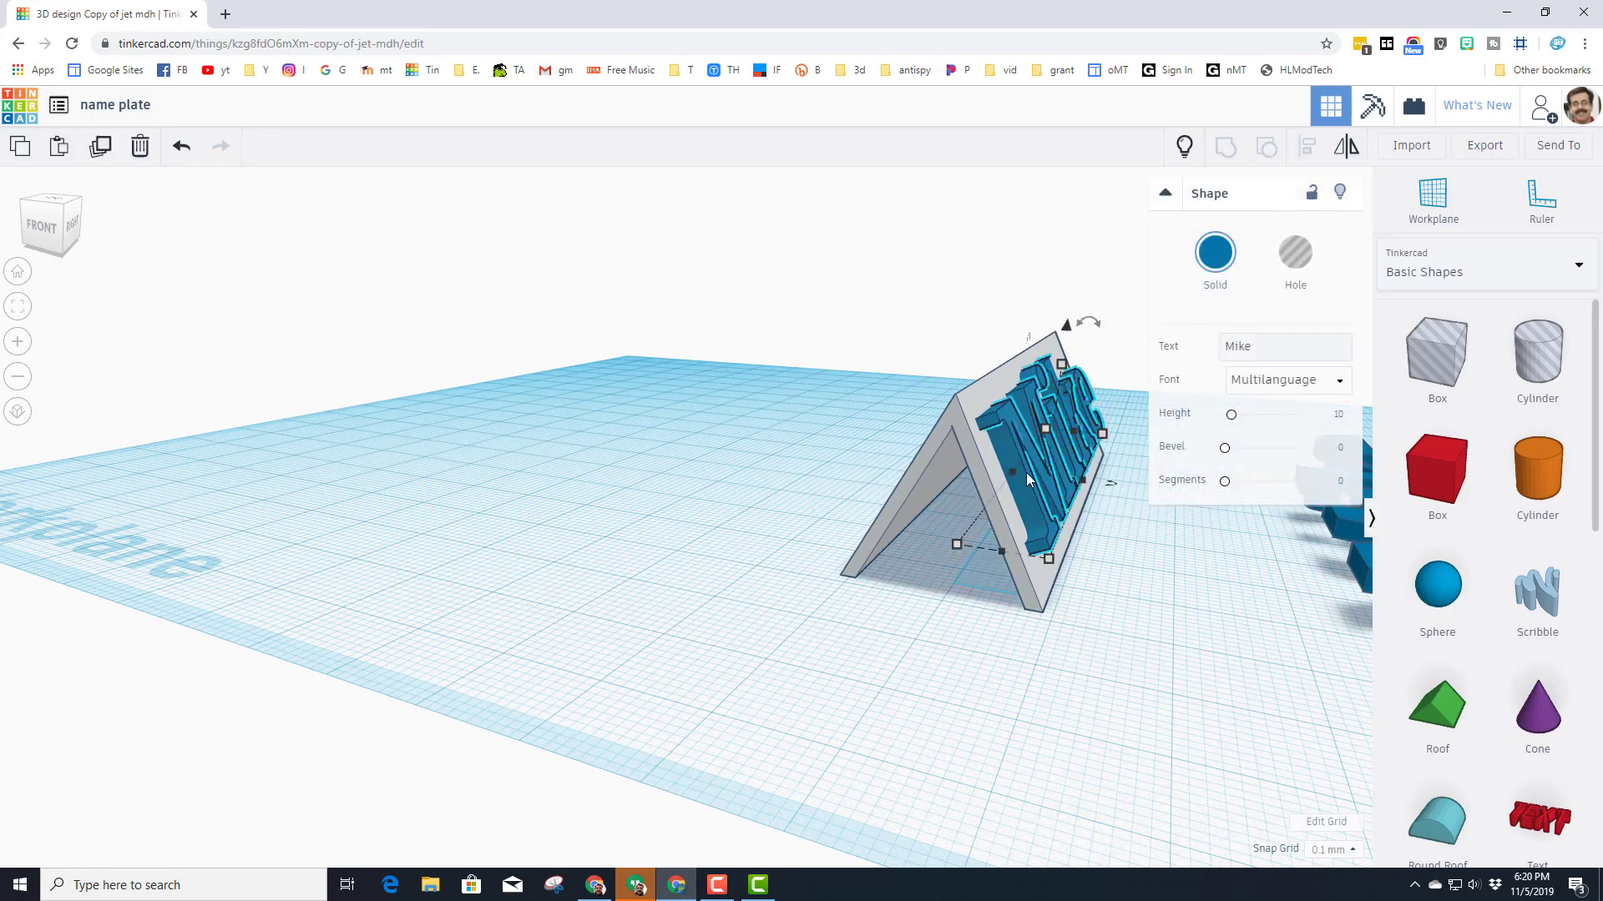
left_click(1030, 479)
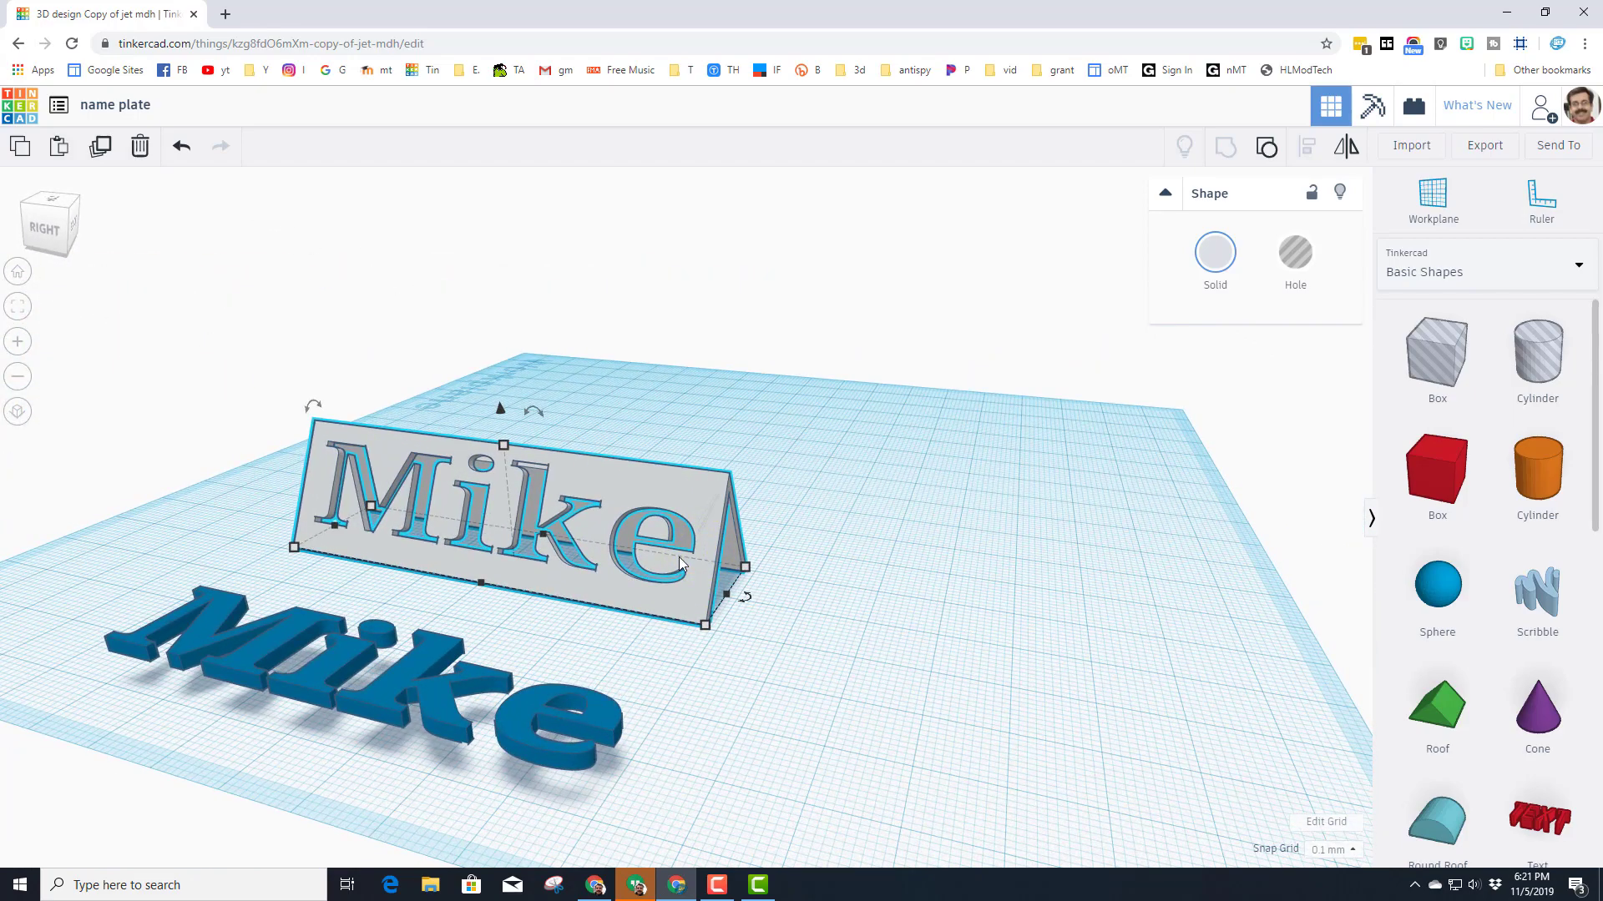
mouse_move(663, 549)
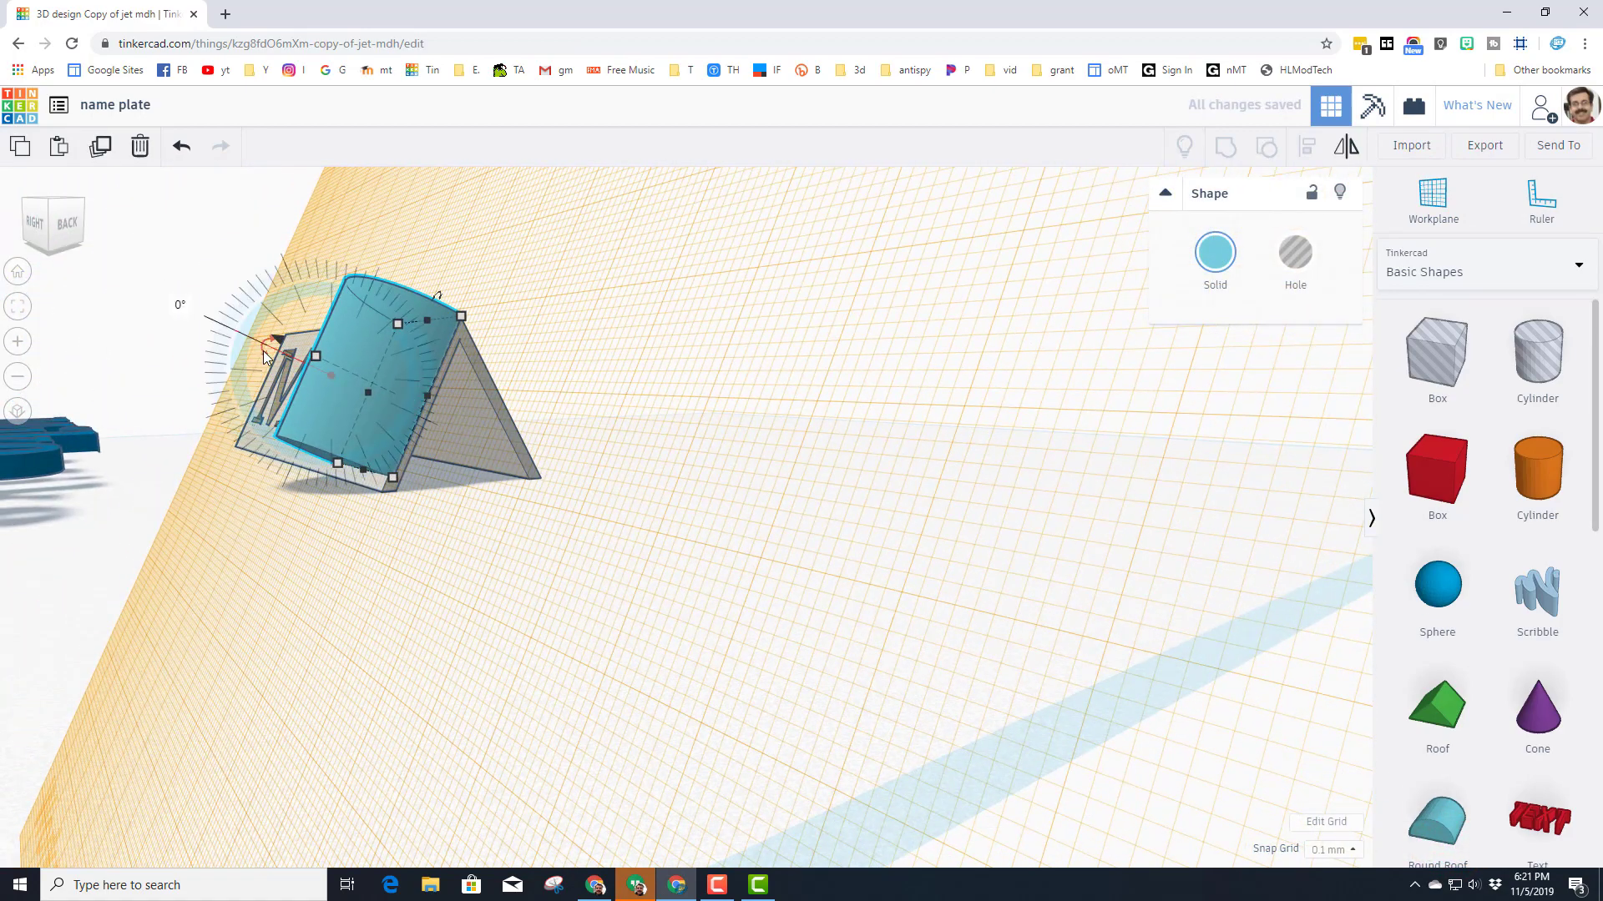
- Tilt a rounded shape to the slanted face, make it a hole about 6.80 tall fitting the letter e
left_click_drag(264, 354, 353, 298)
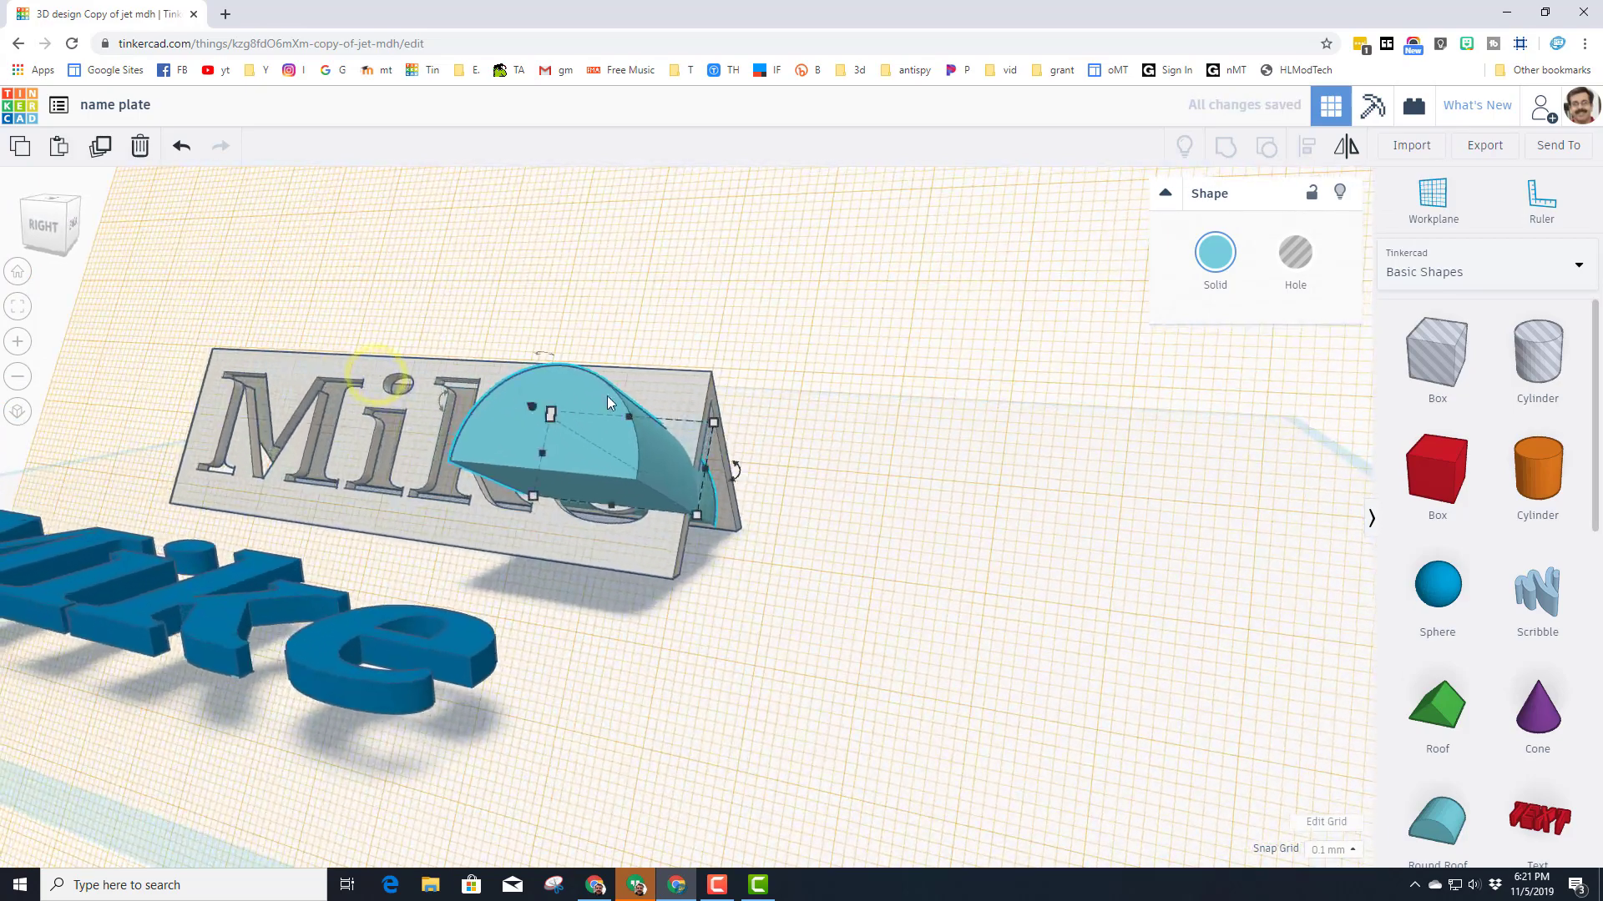
left_click(1294, 252)
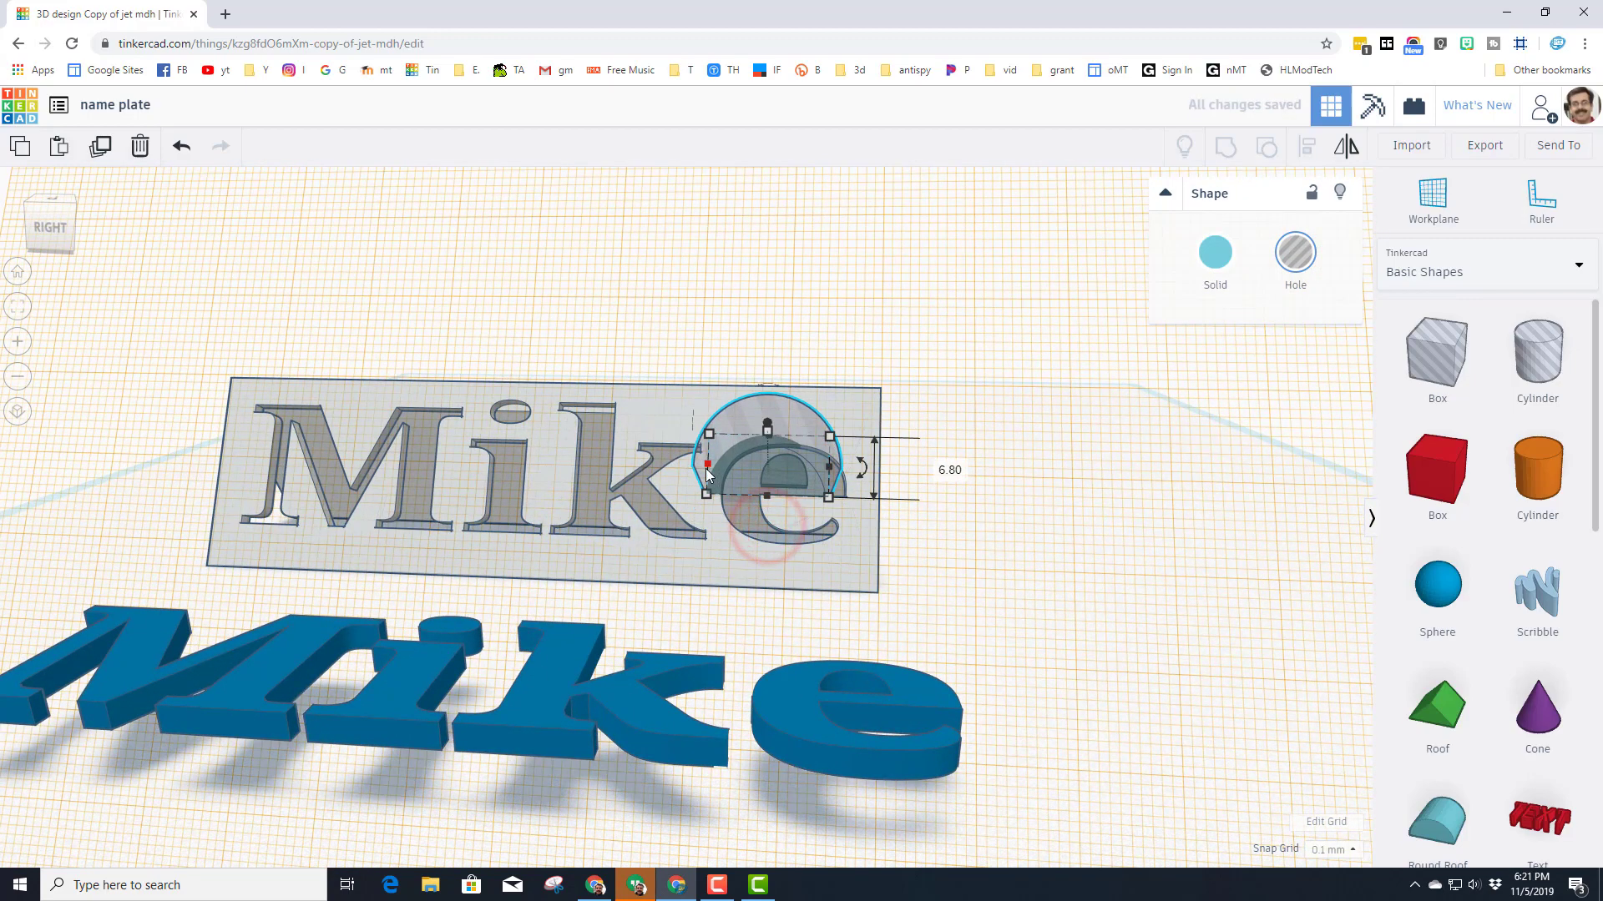
left_click_drag(704, 465, 791, 429)
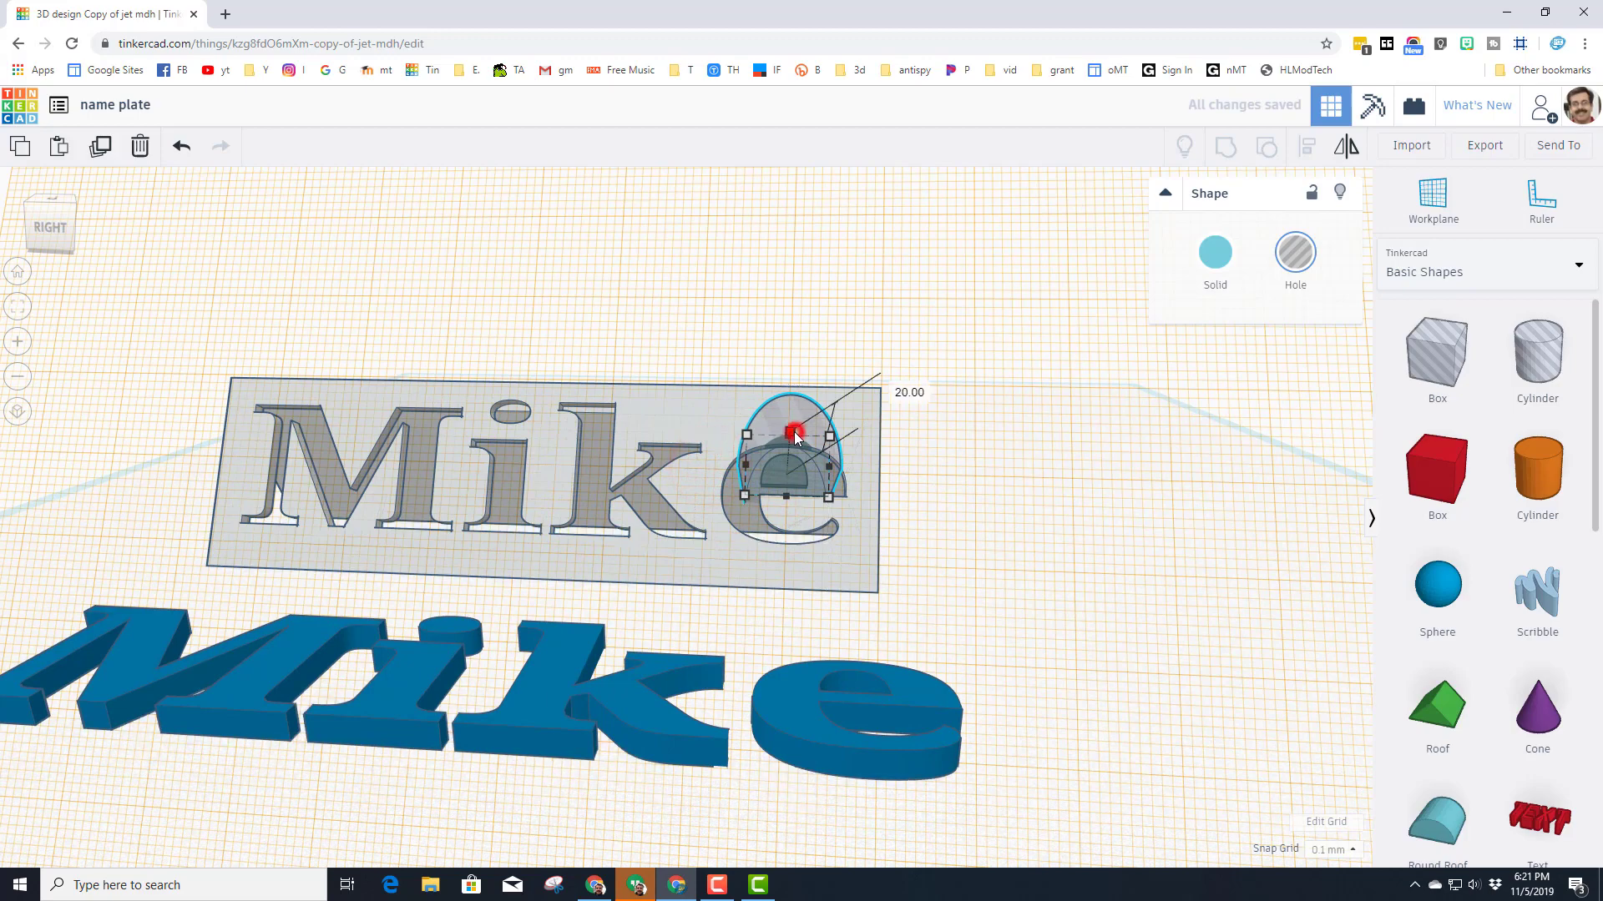
left_click_drag(798, 439, 521, 511)
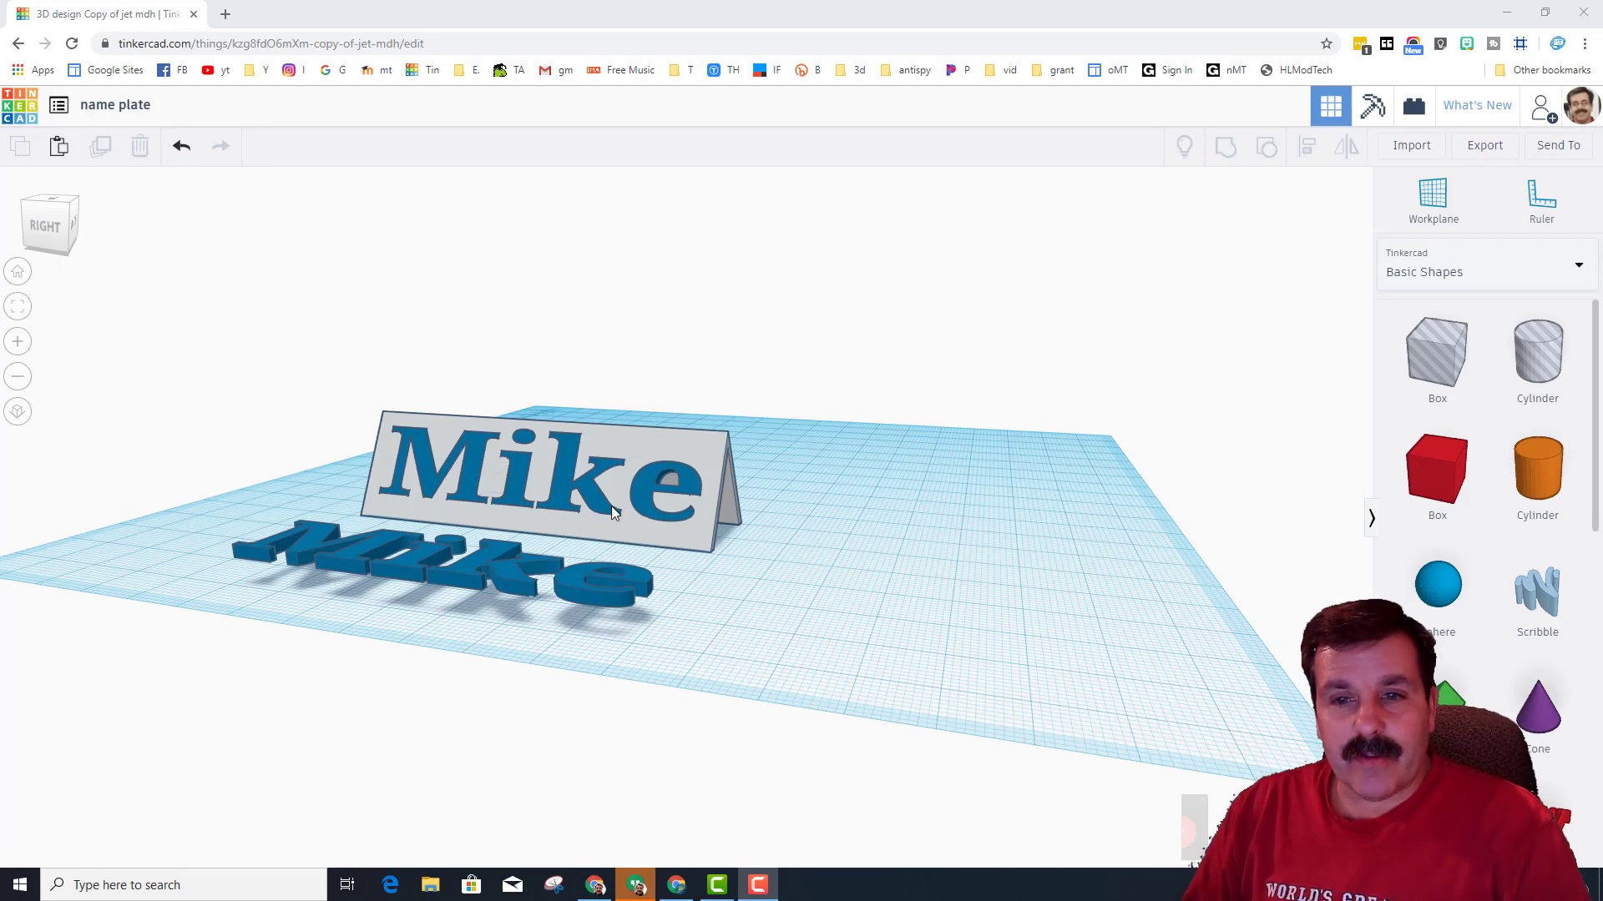
- Drop the loose Mike copy flat onto the workplane and deselect to view the result
left_click(461, 552)
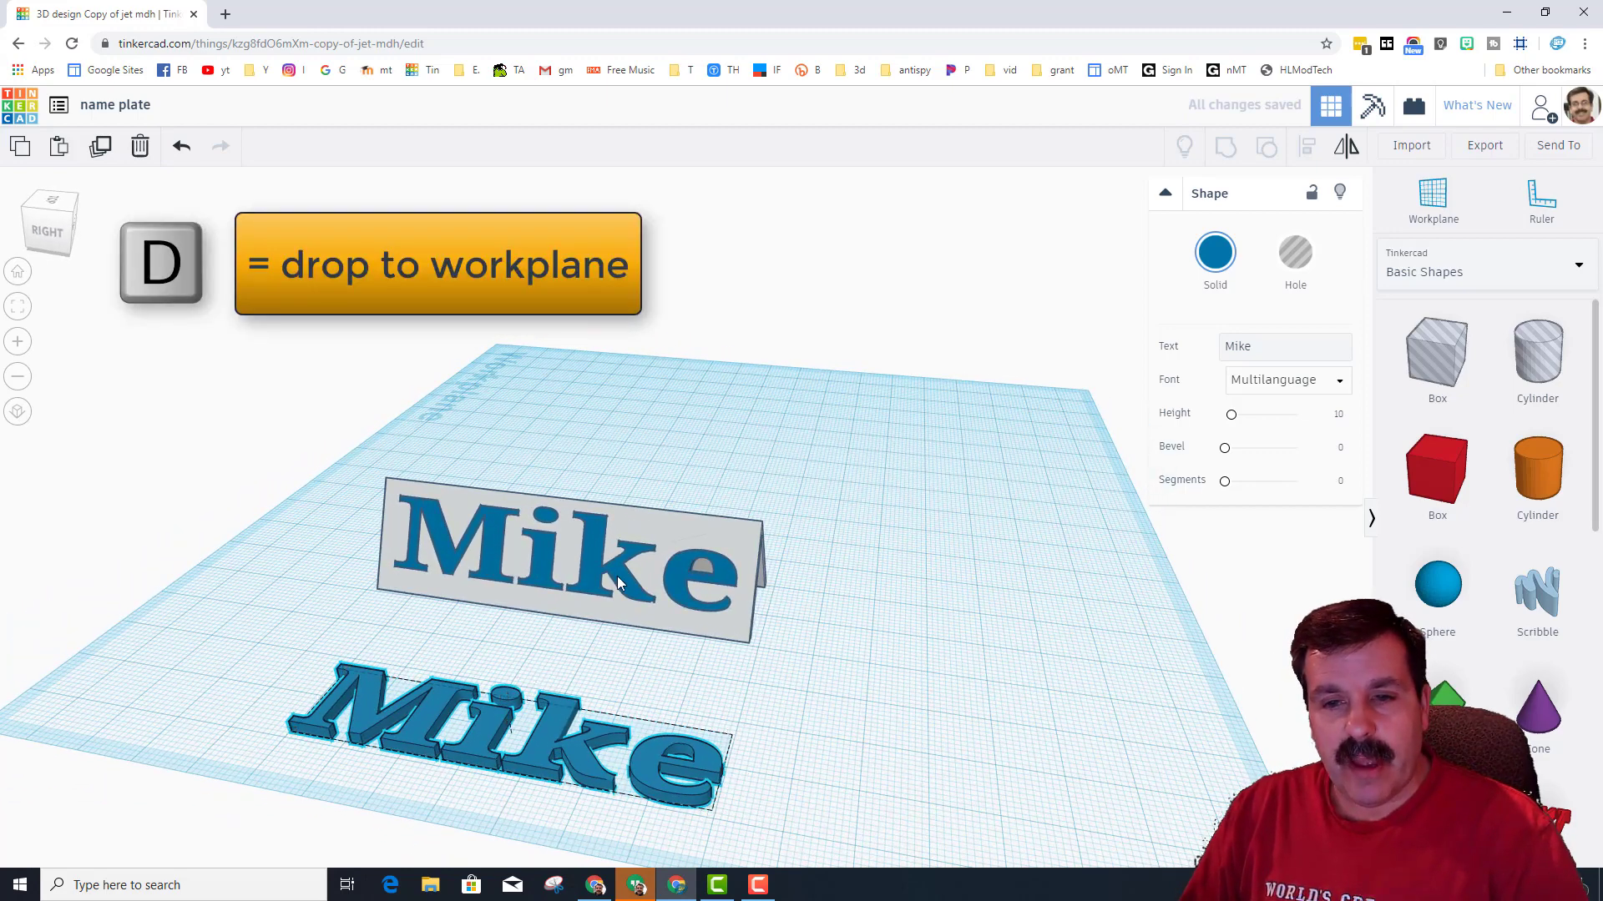
left_click(885, 520)
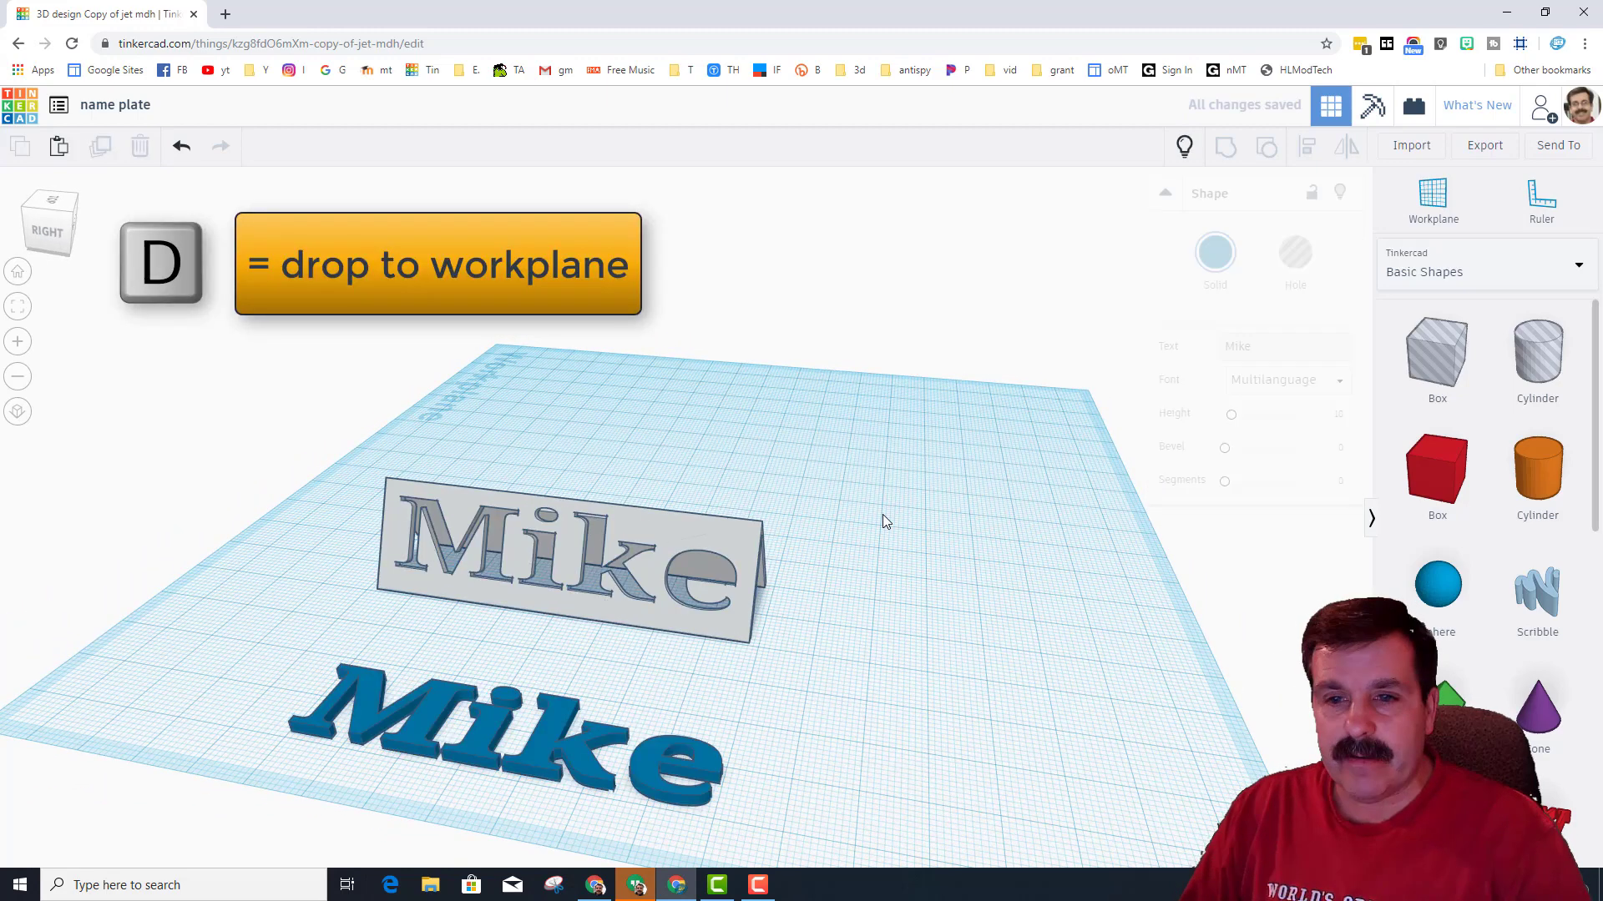